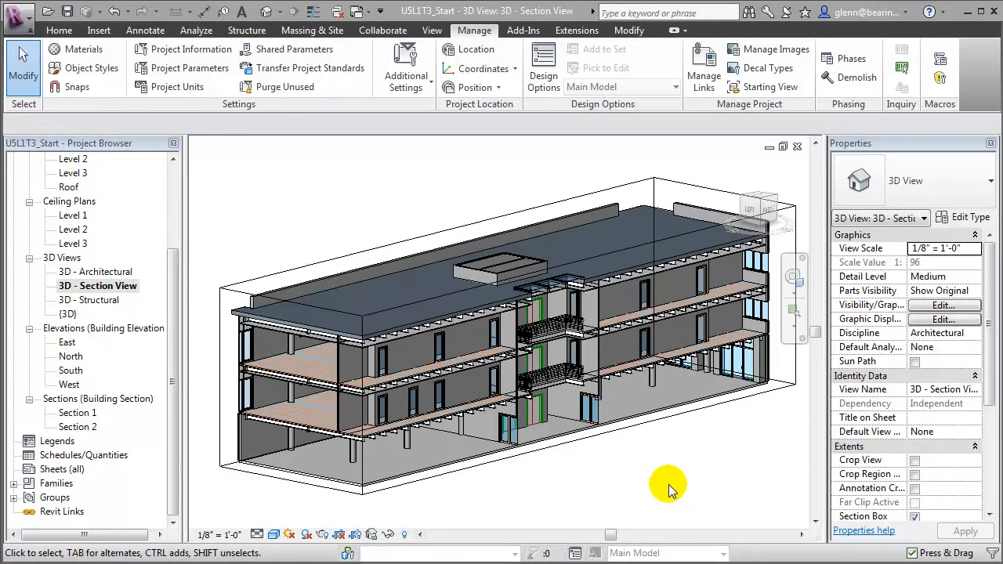
pyautogui.moveTo(755, 521)
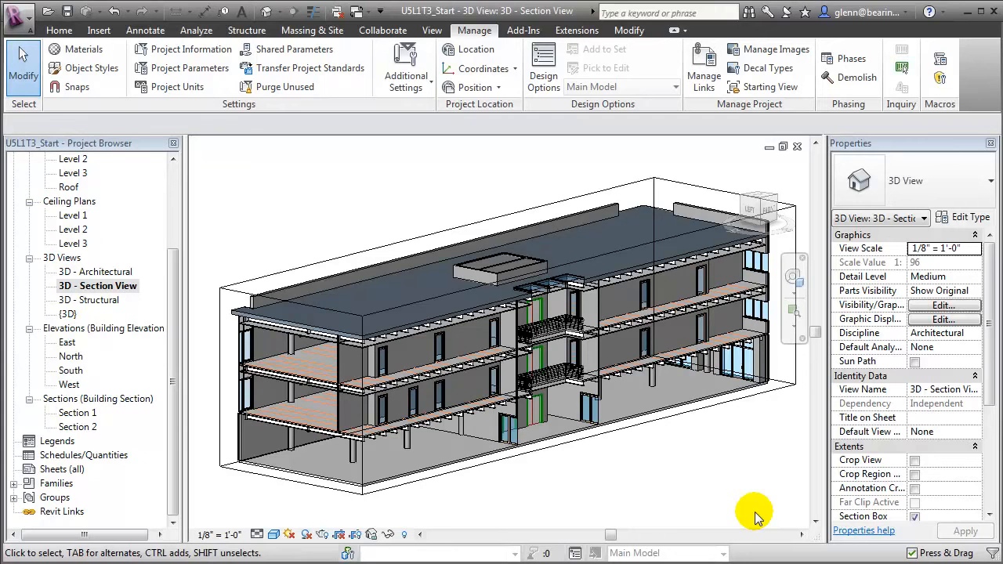
# Open the Section 1 building section from the Project Browser
pyautogui.click(75, 413)
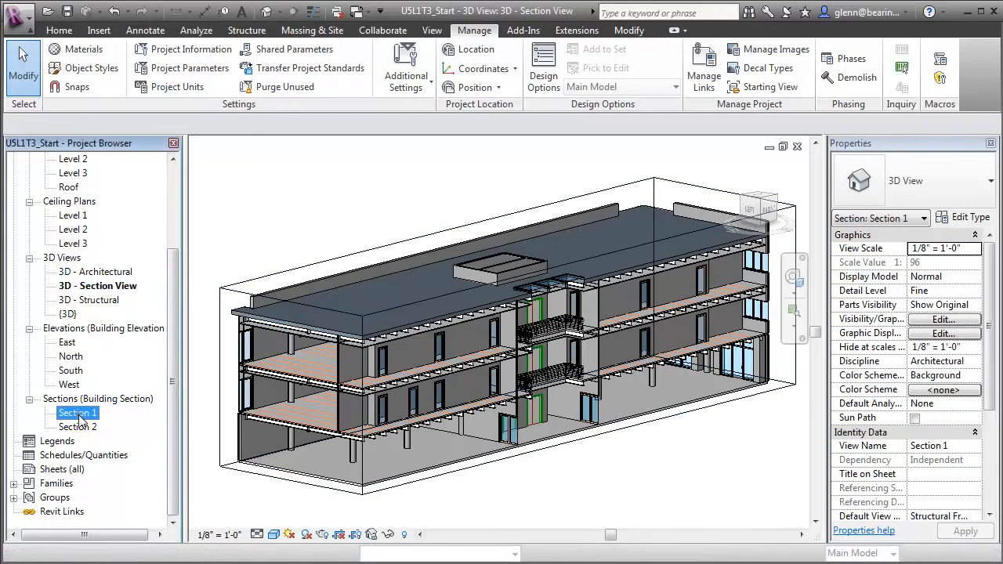
pyautogui.doubleClick(73, 412)
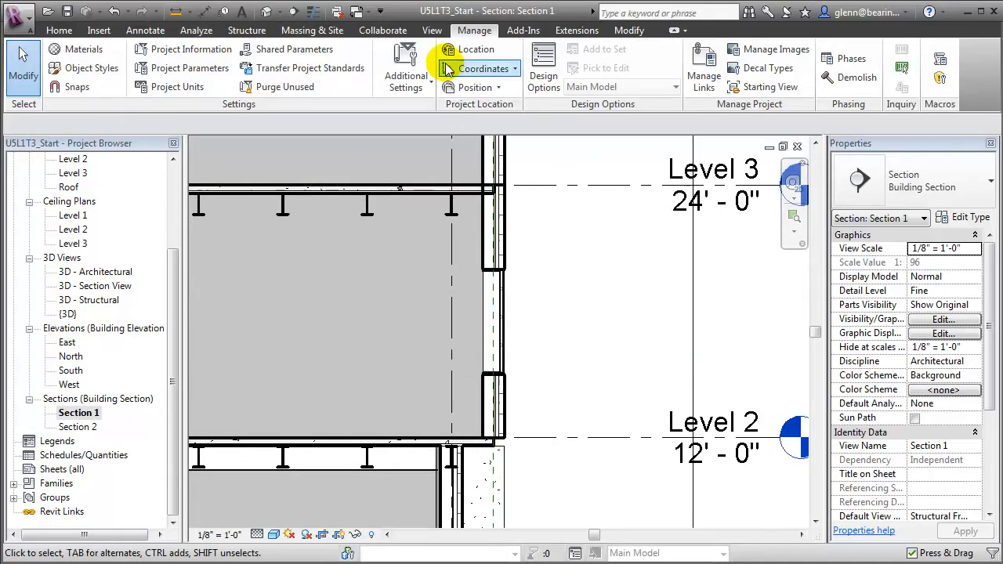
# Start a callout around the Section 1 wall between Level 2 and Level 3
pyautogui.click(433, 29)
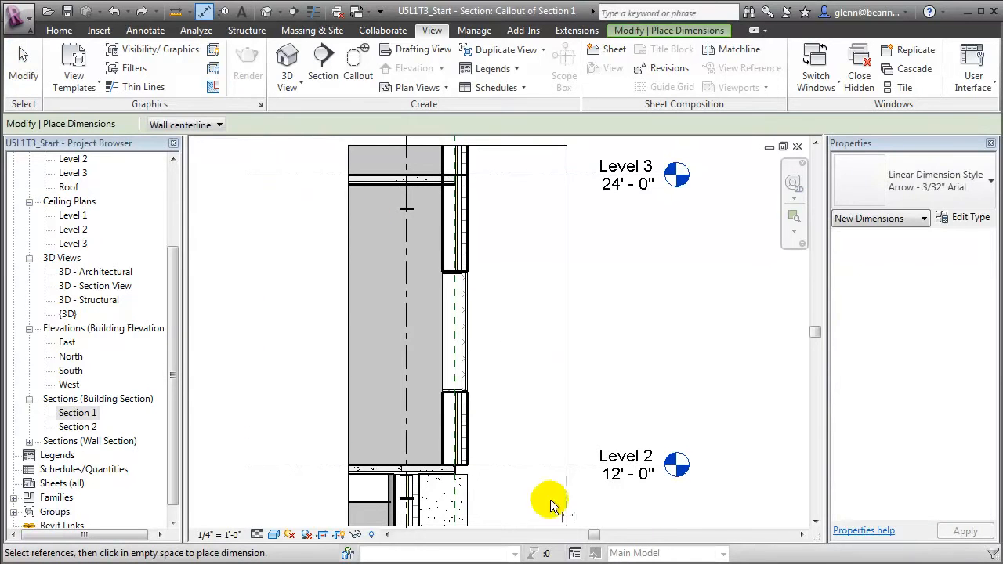
# Place window tag 16 with its leader, moving the tag to the right and adjusting the leader
pyautogui.click(144, 30)
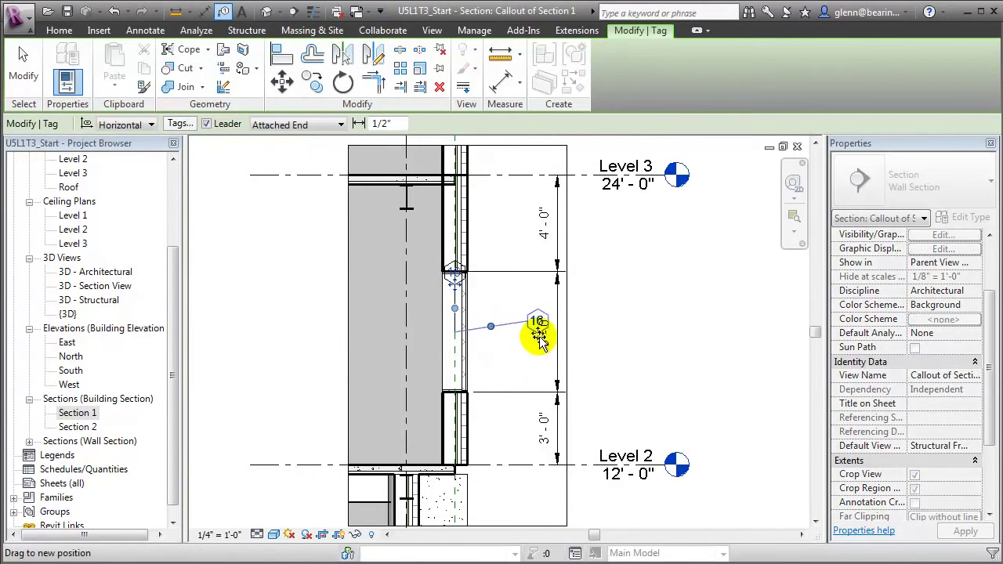
pyautogui.moveTo(536, 323); pyautogui.dragTo(621, 383)
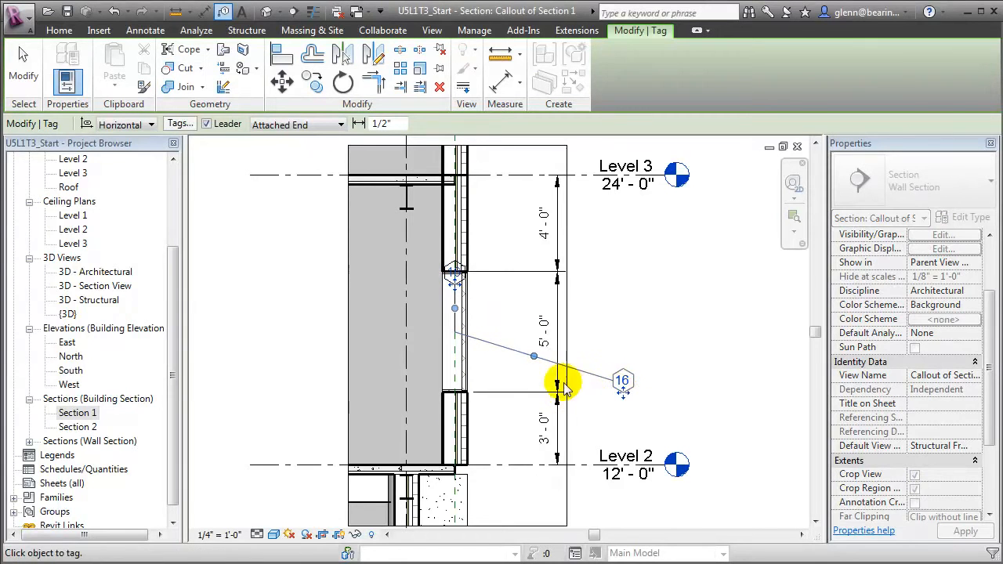
pyautogui.moveTo(565, 385); pyautogui.dragTo(533, 376)
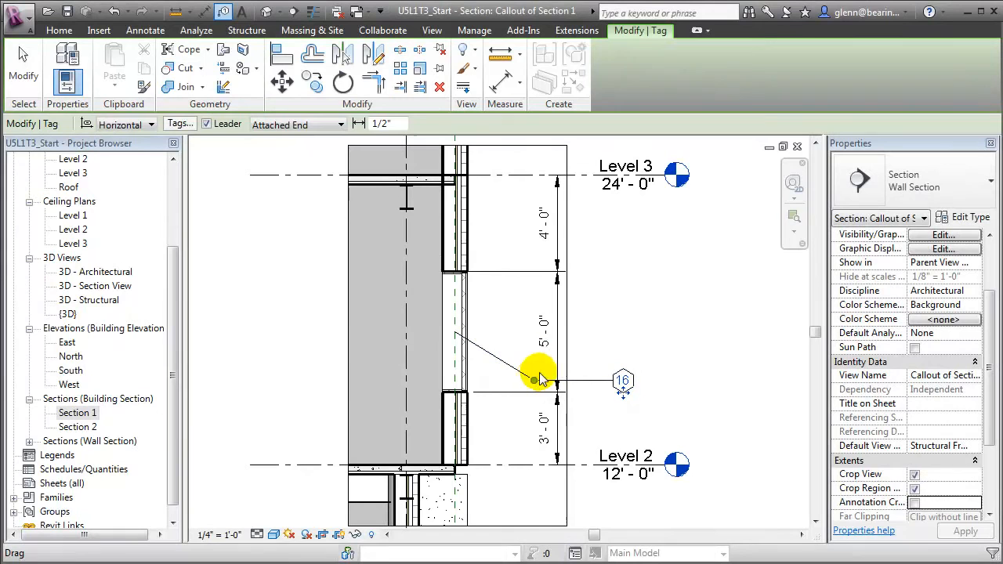
pyautogui.click(144, 30)
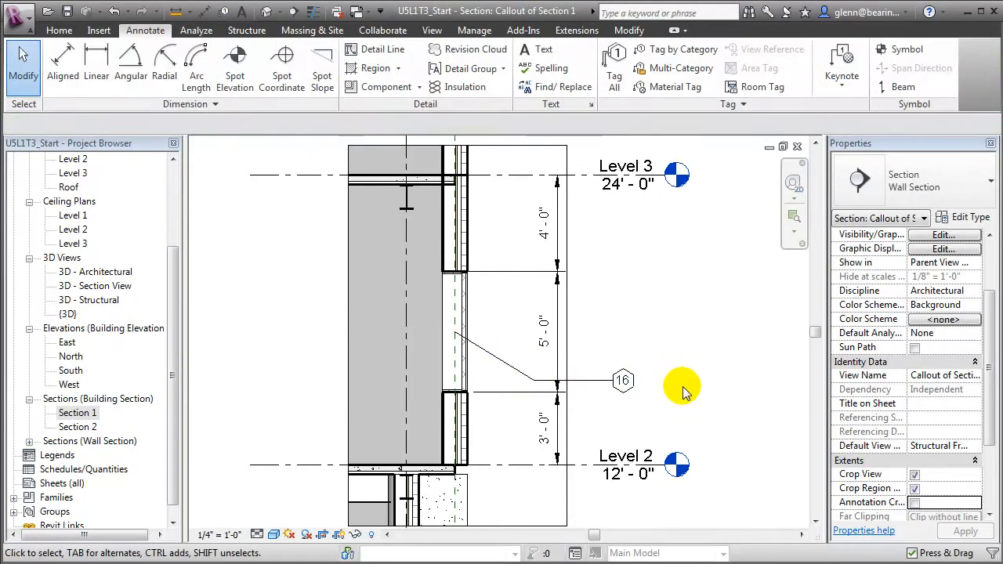
pyautogui.moveTo(797, 185)
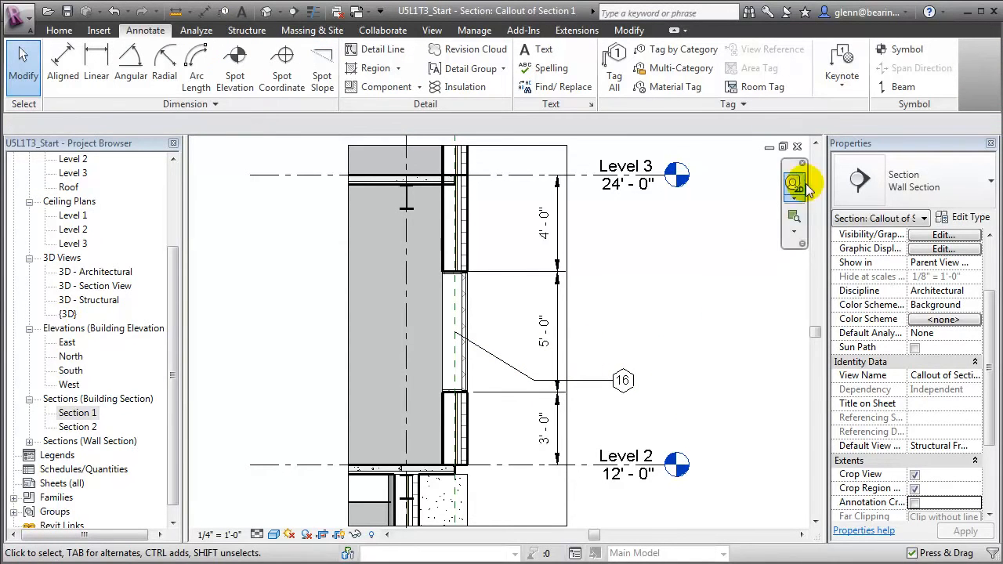
# Place a material keynote pointing at the wall's exterior layer
pyautogui.click(842, 66)
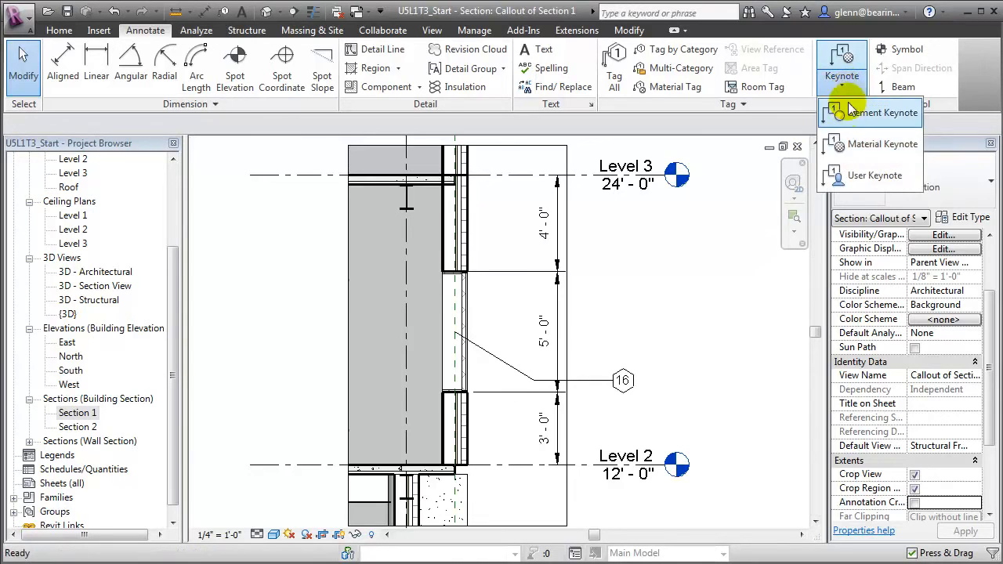
pyautogui.click(881, 144)
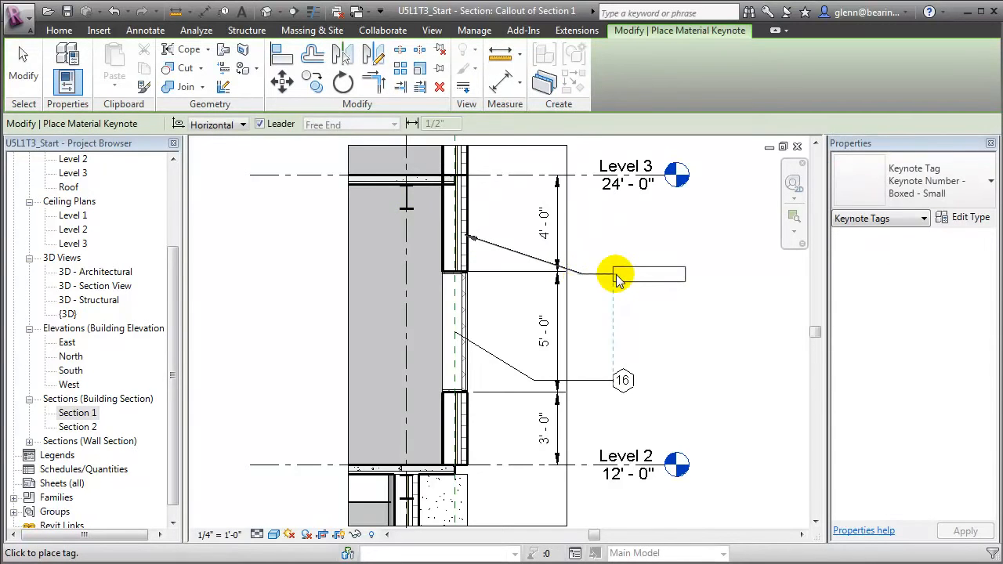
pyautogui.click(615, 274)
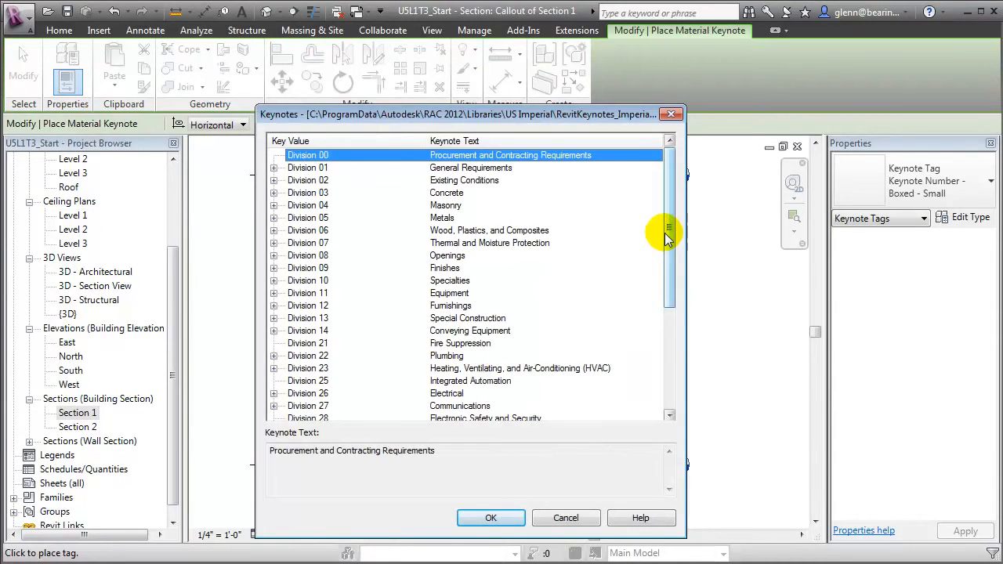
pyautogui.scroll(-3)
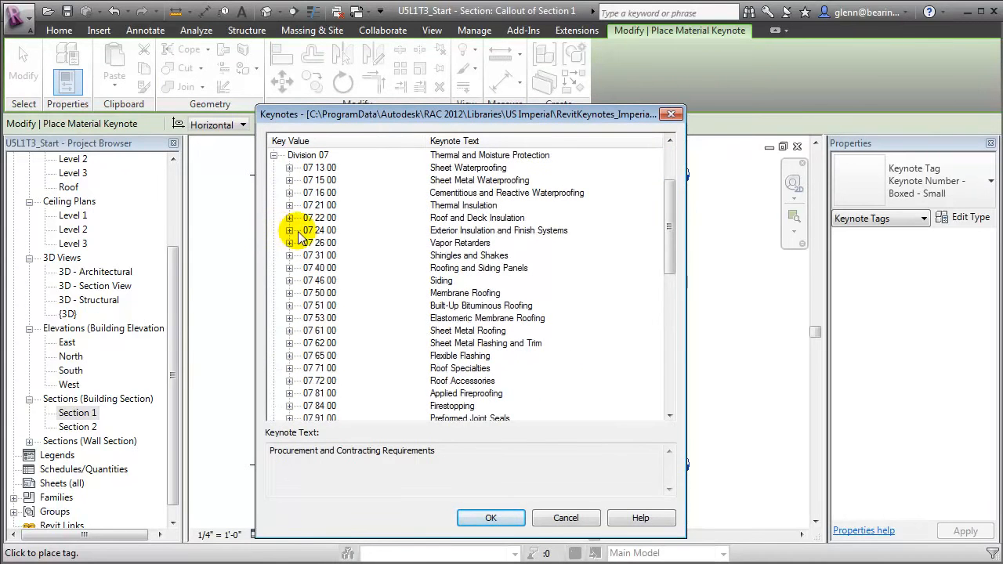
# Pick keynote 07 24 00.A3, EIFS On 2" Insulation Board, and confirm it
pyautogui.click(290, 229)
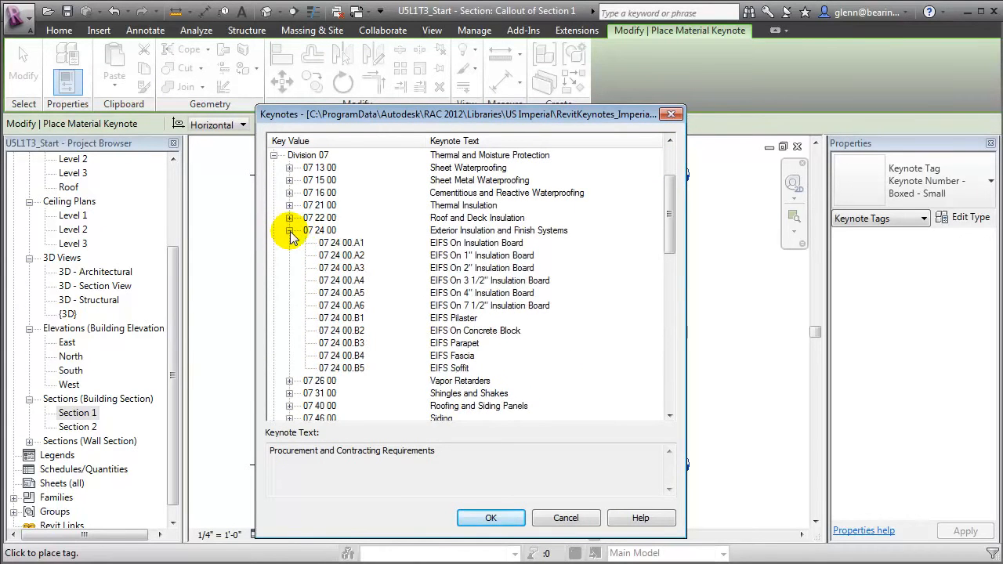
pyautogui.click(342, 266)
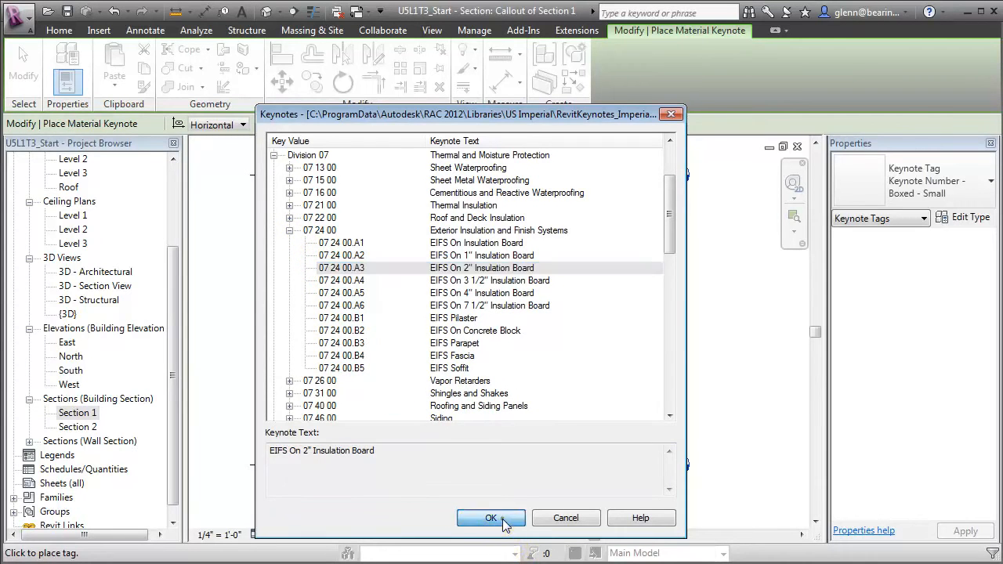
pyautogui.click(489, 517)
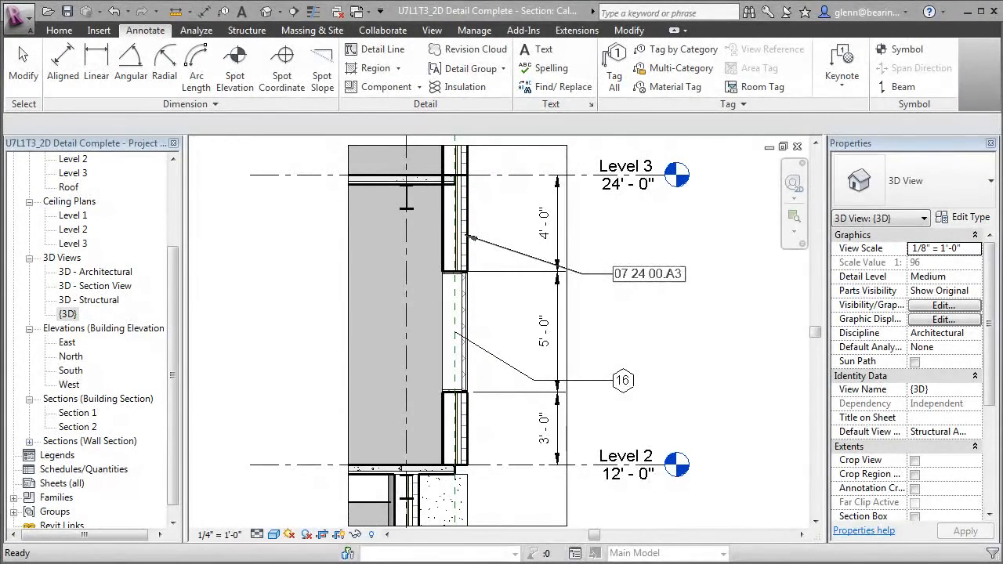
# Duplicate the default {3D} view in the Project Browser
pyautogui.click(67, 313)
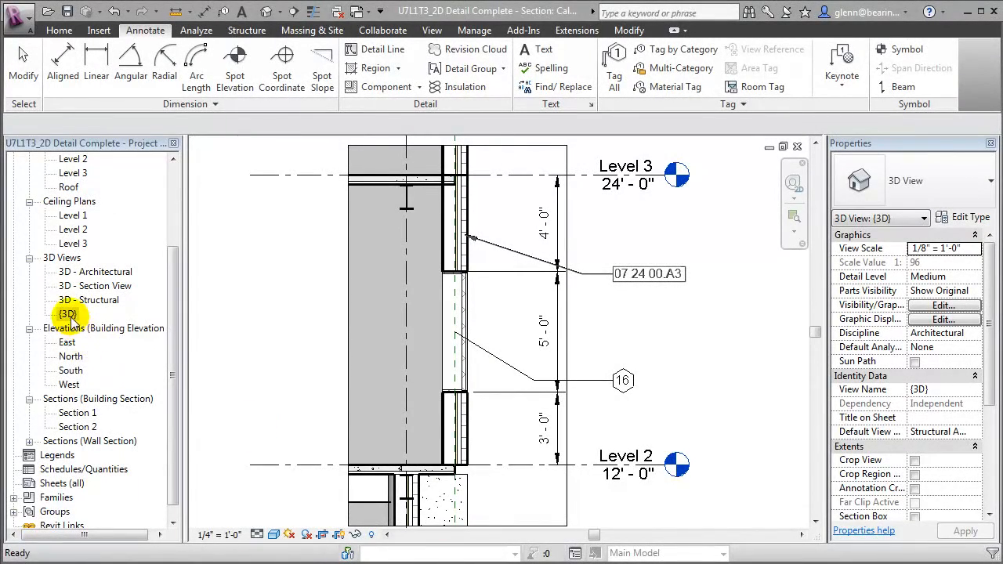
pyautogui.rightClick(68, 313)
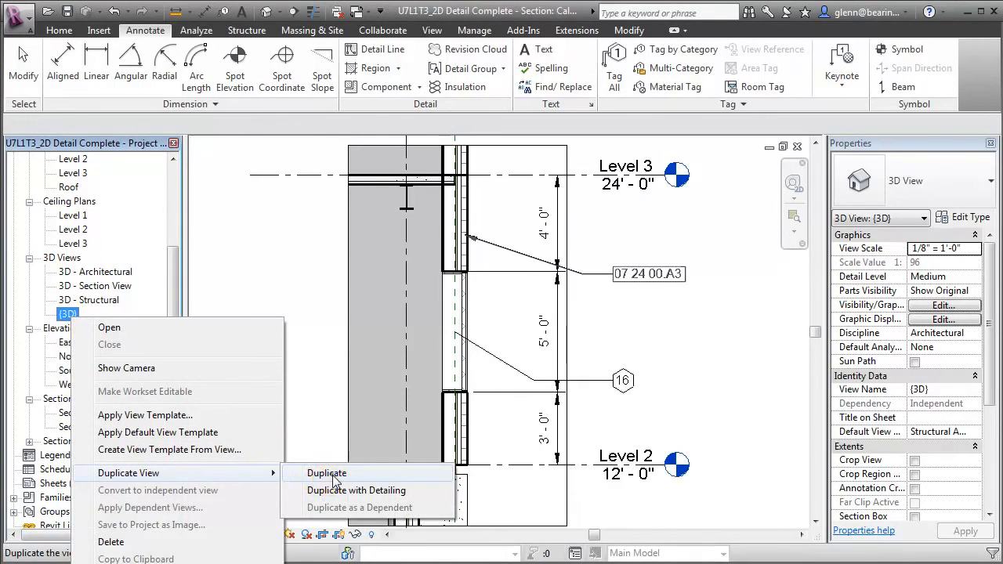
pyautogui.click(326, 473)
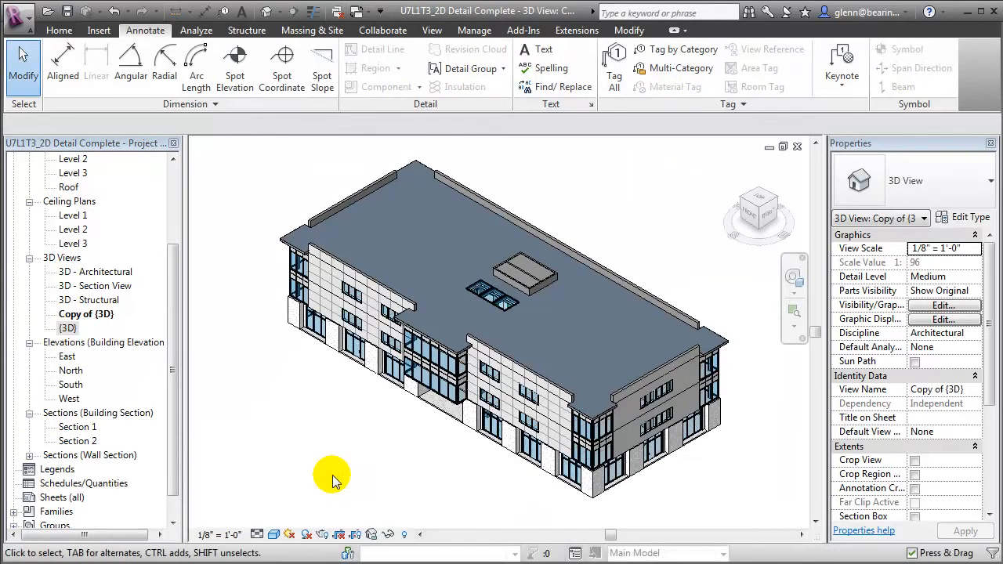
pyautogui.moveTo(106, 332)
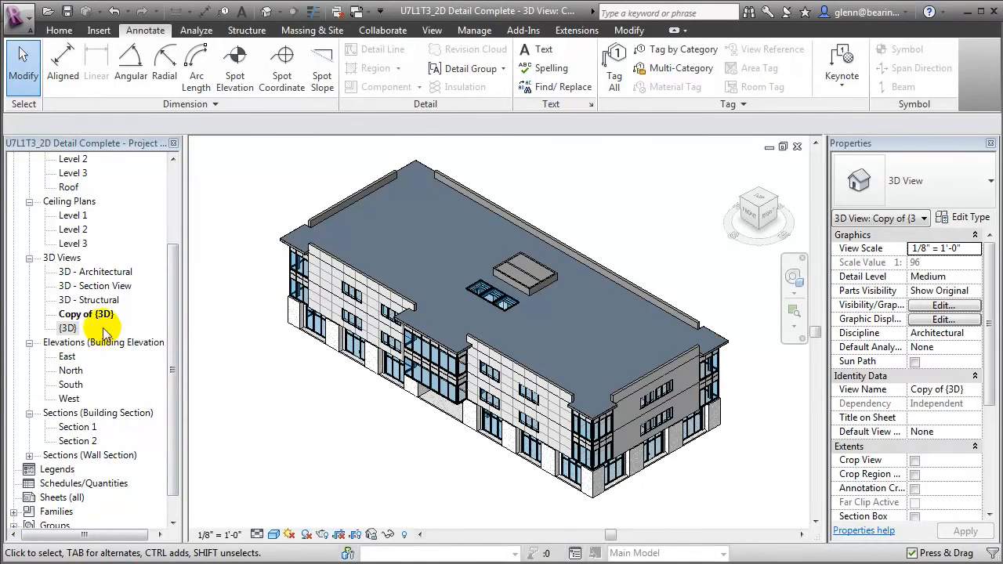
# Rename the Copy of {3D} view to 3D Wall Assembly Detail
pyautogui.rightClick(86, 314)
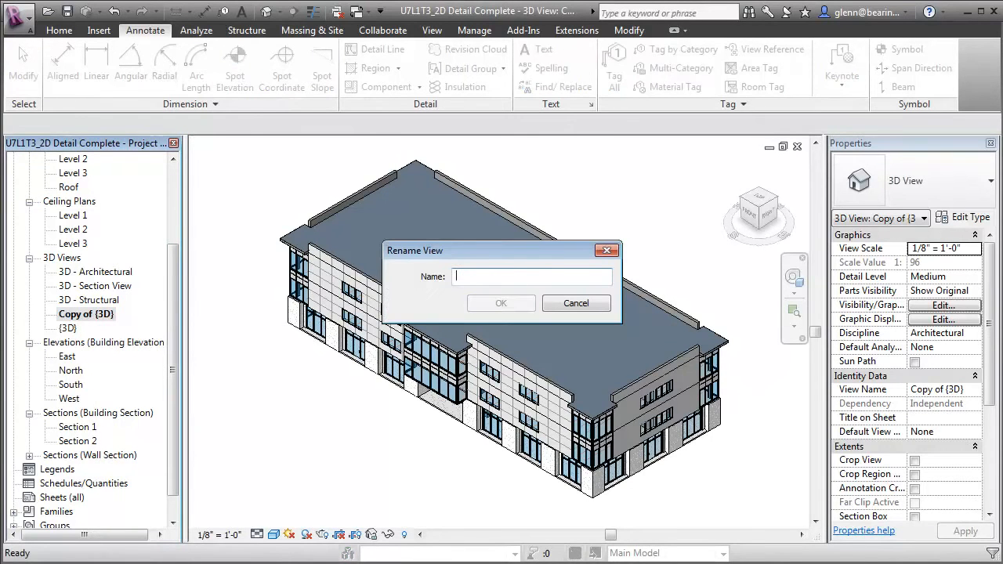
pyautogui.write('3D Wall Assembly De')
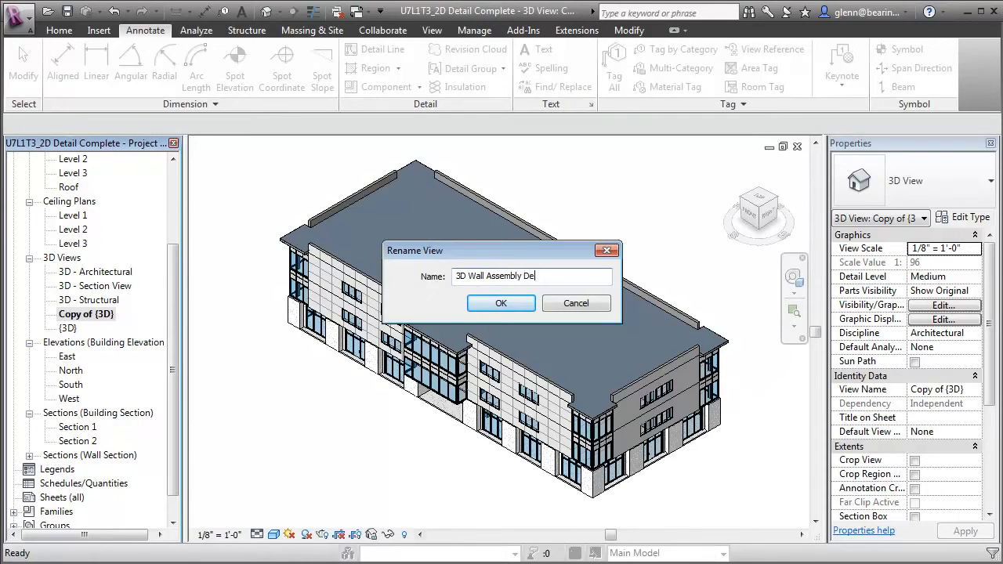
pyautogui.click(502, 303)
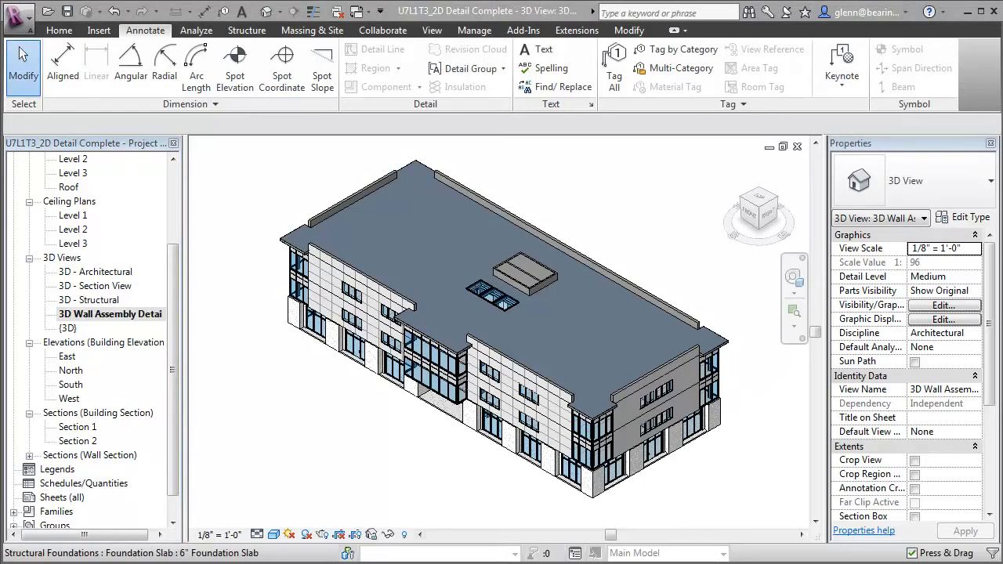
pyautogui.moveTo(794, 279)
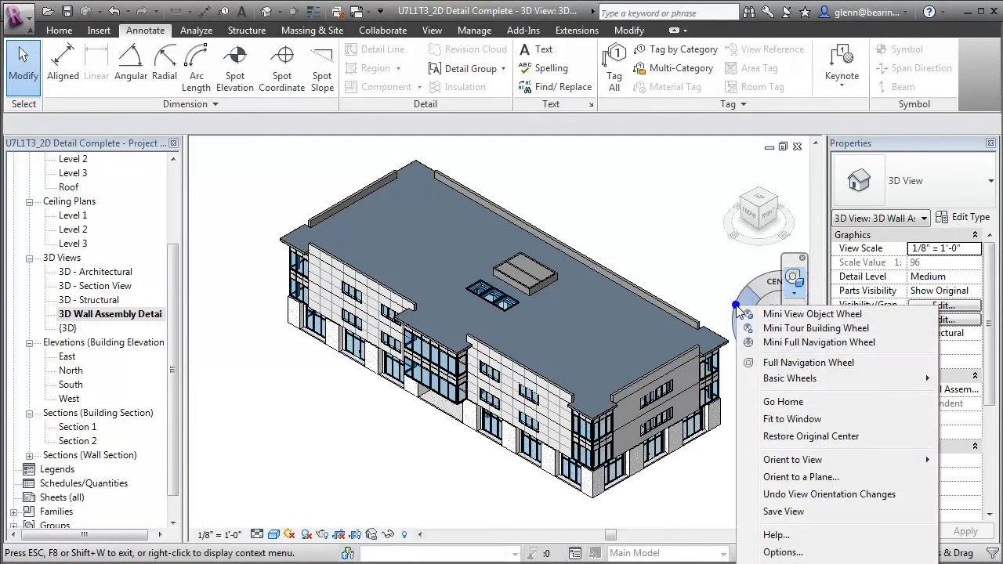
pyautogui.moveTo(794, 460)
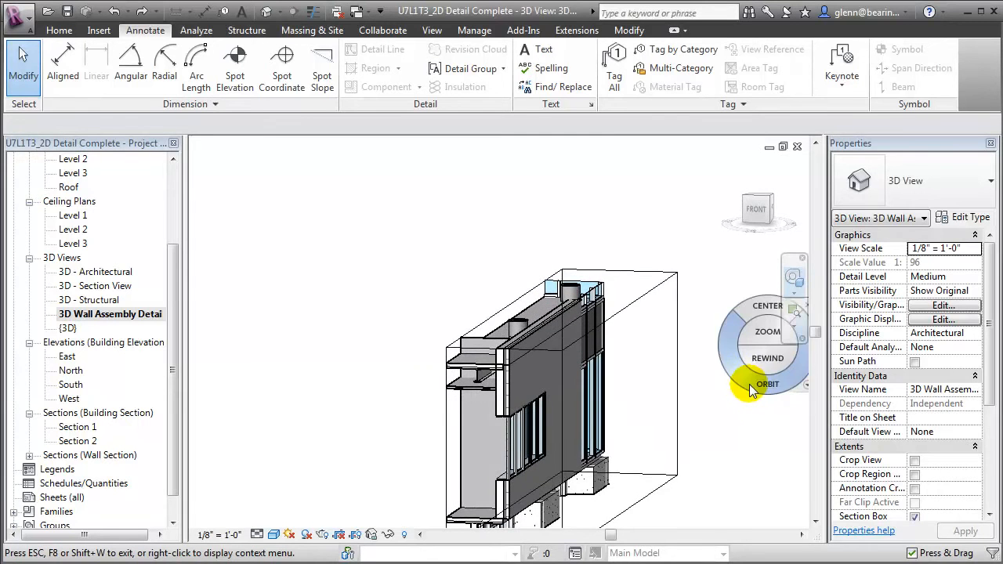
# Orbit the section-boxed wall slice to a more frontal angle
pyautogui.moveTo(752, 392); pyautogui.dragTo(749, 329)
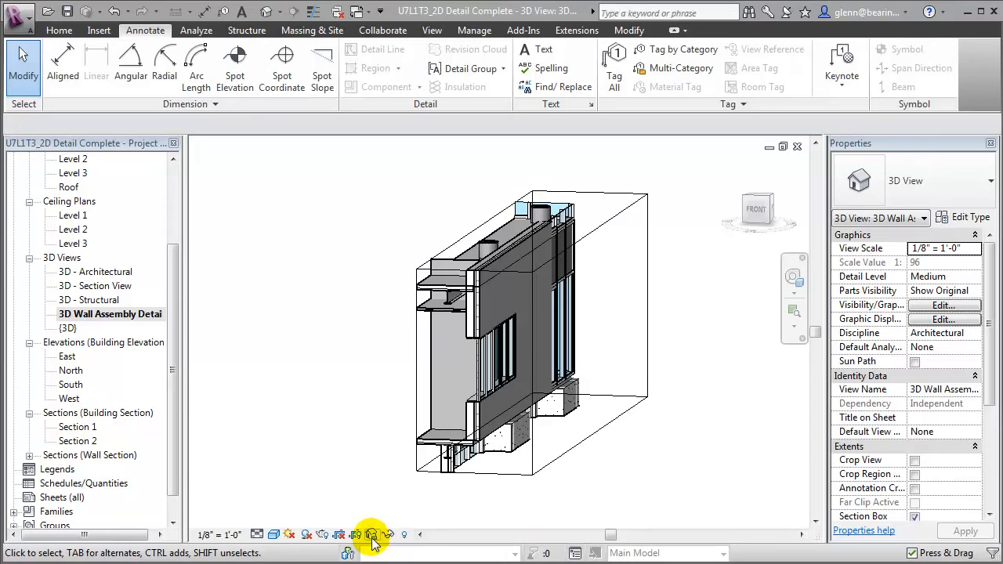
# Save the wall slice view's orientation and lock the 3D view
pyautogui.click(373, 534)
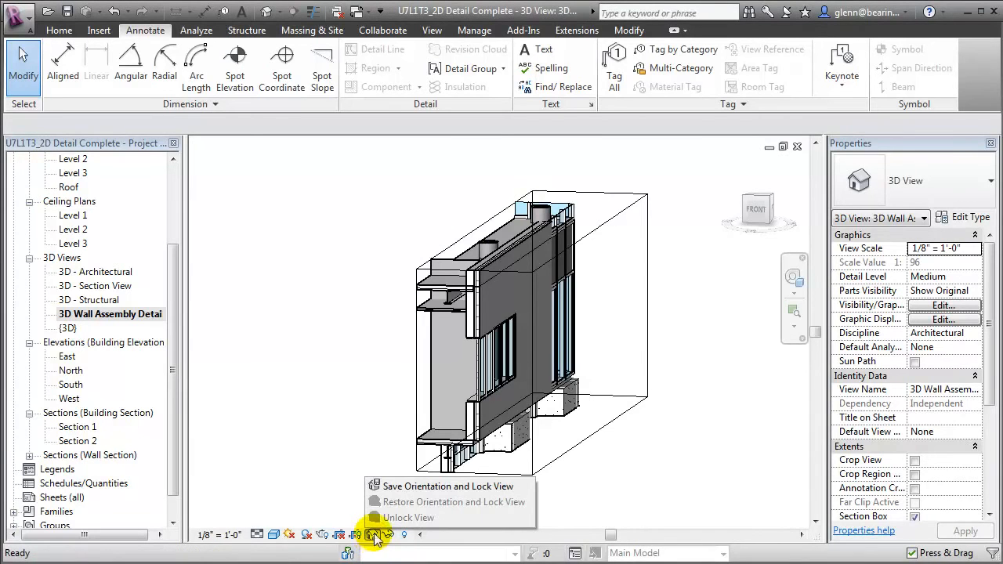
pyautogui.moveTo(415, 486)
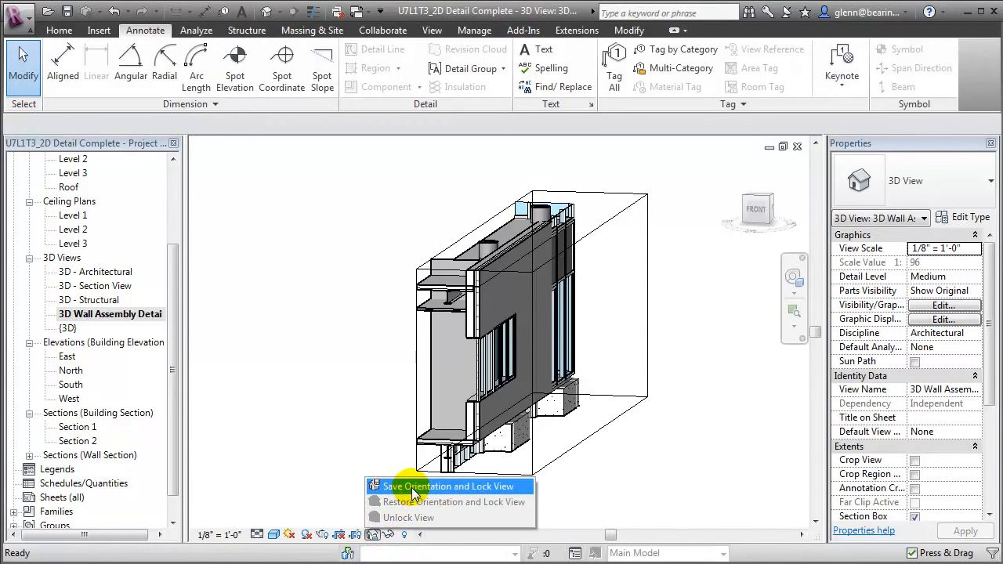
pyautogui.click(449, 486)
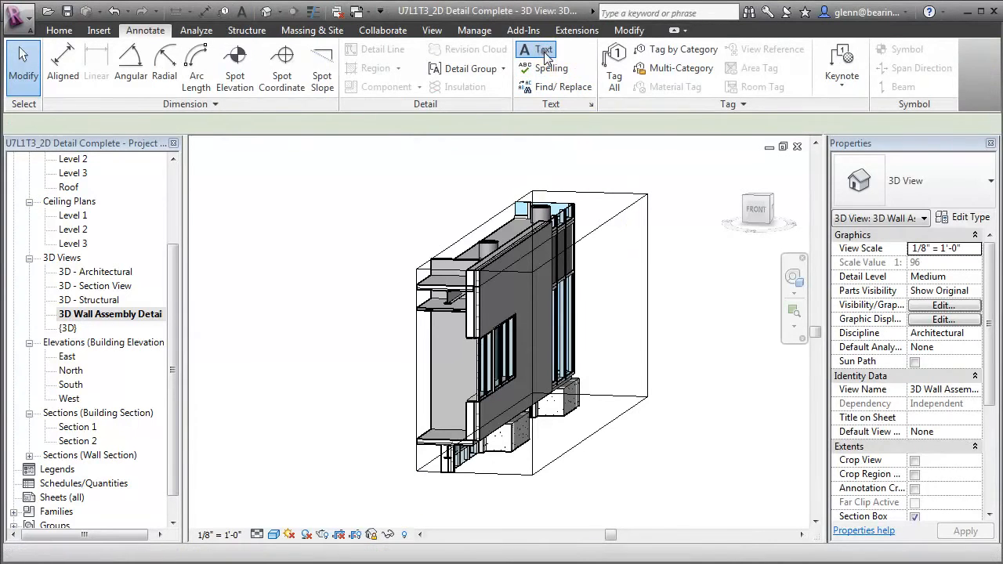
pyautogui.click(536, 49)
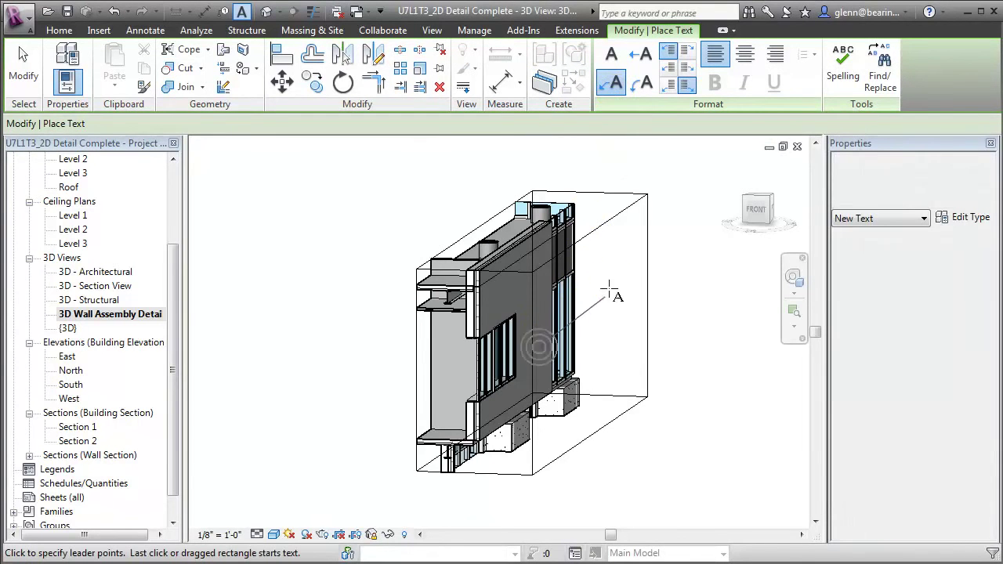
# Place a leadered text note beside the wall reading Wall Assembly A
pyautogui.click(662, 269)
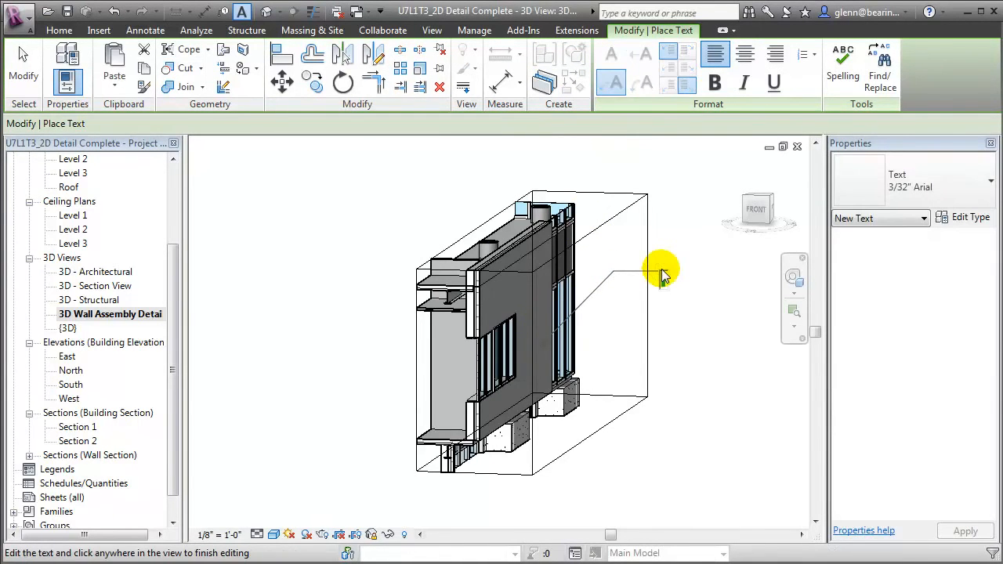
pyautogui.write('Wall Assembly A')
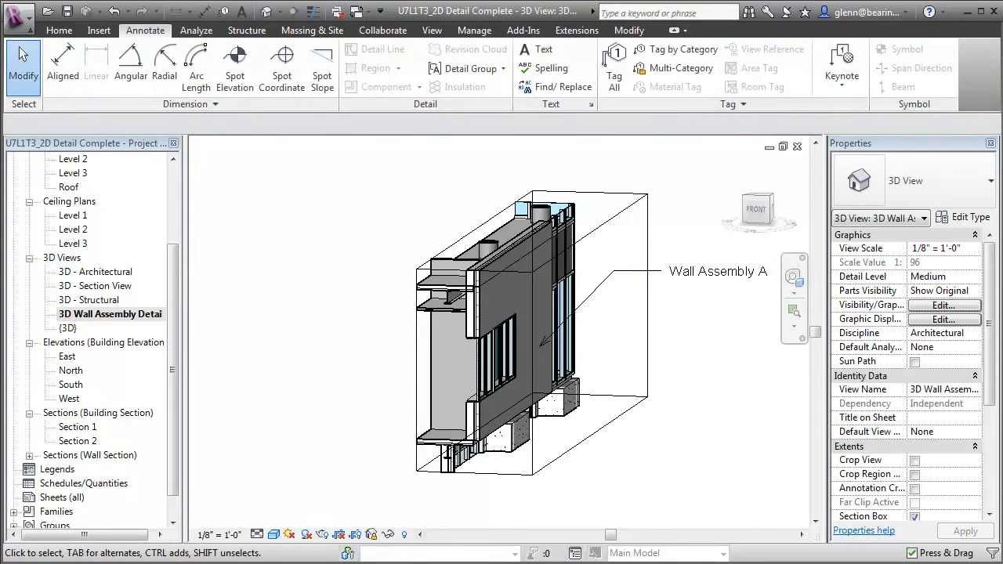
pyautogui.moveTo(508, 367)
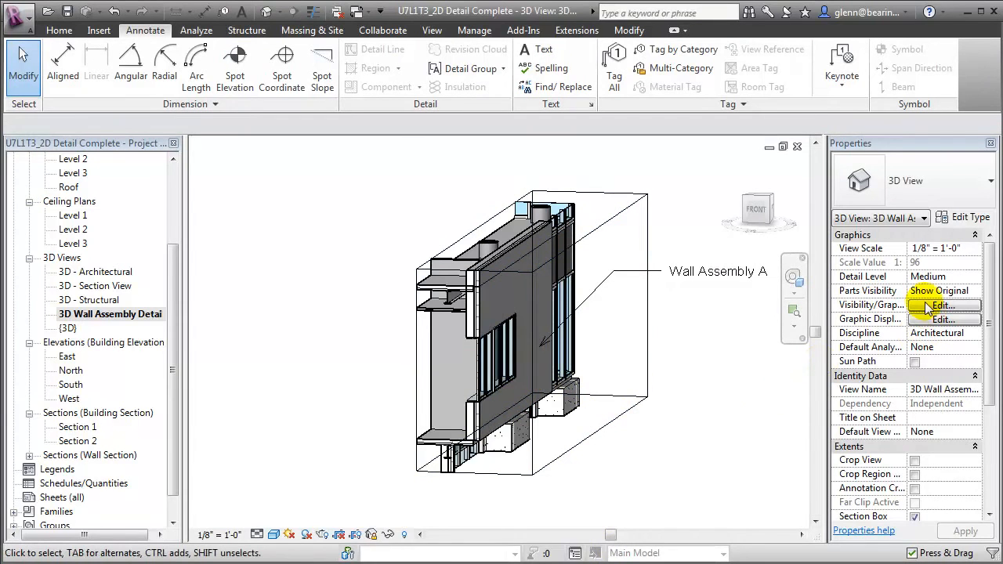
# Check annotation category visibility in Visibility/Graphics Overrides
pyautogui.click(944, 304)
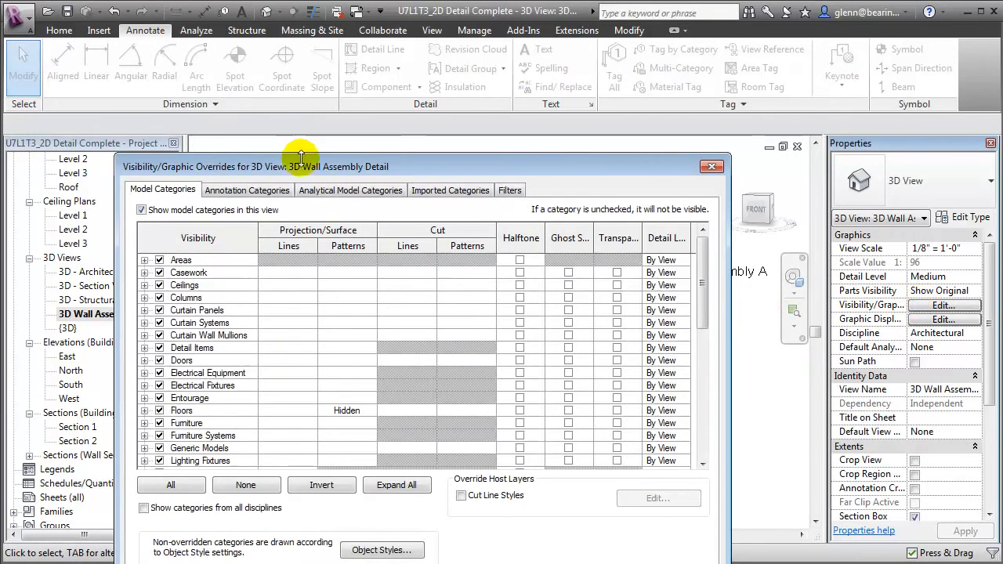
pyautogui.click(248, 190)
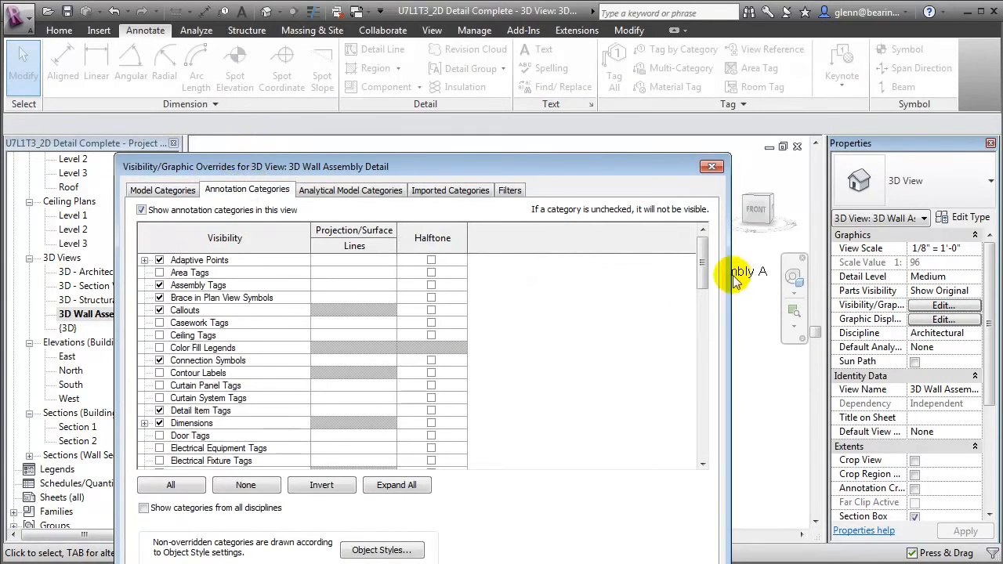
pyautogui.scroll(-3)
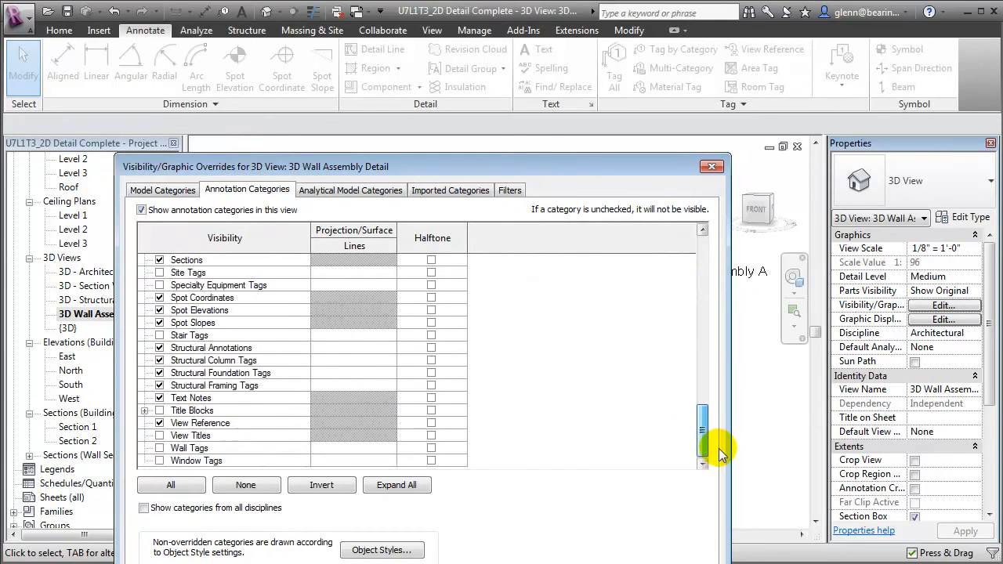
pyautogui.click(196, 461)
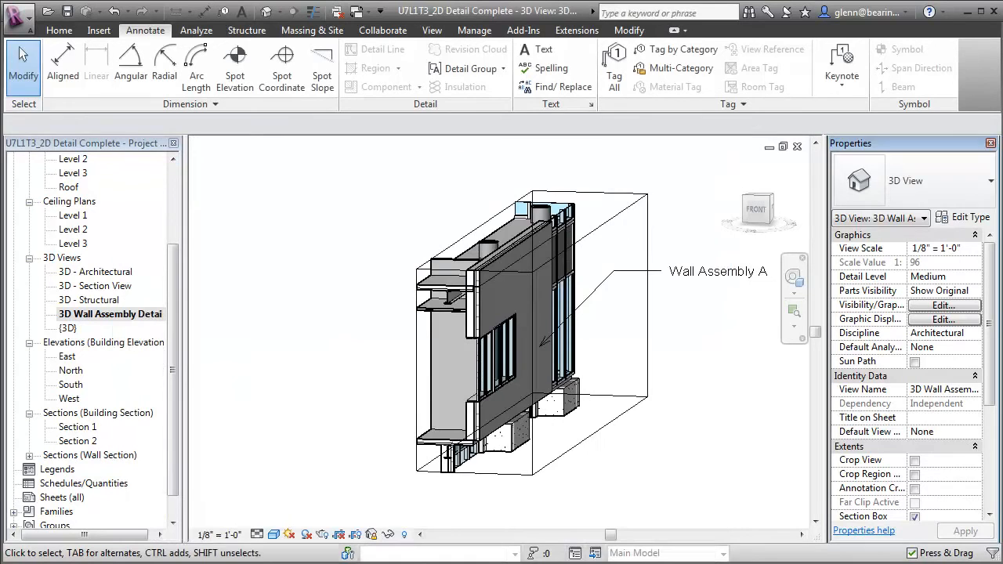
pyautogui.moveTo(684, 49)
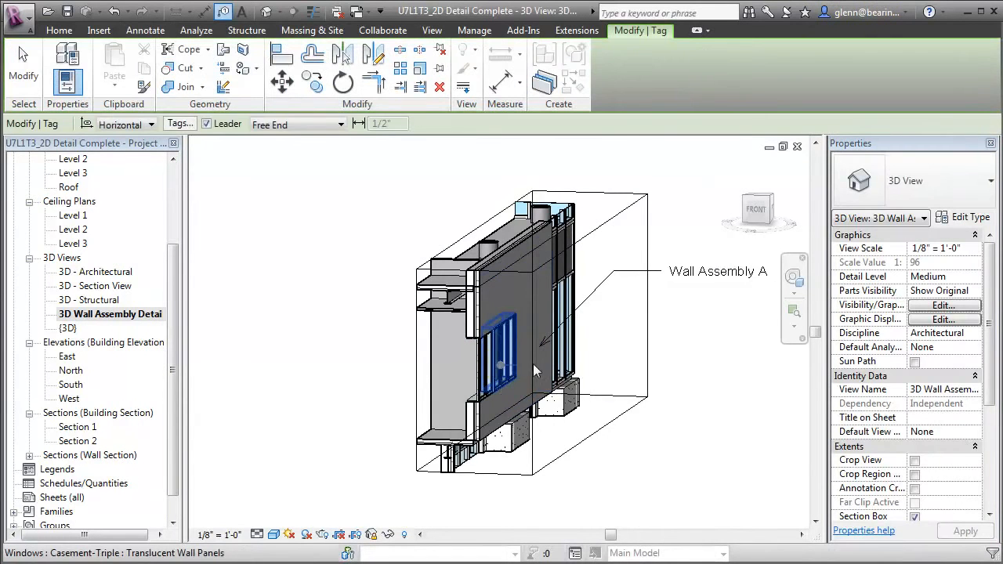
# Tag the window in the wall slice so tag 16 appears
pyautogui.click(536, 368)
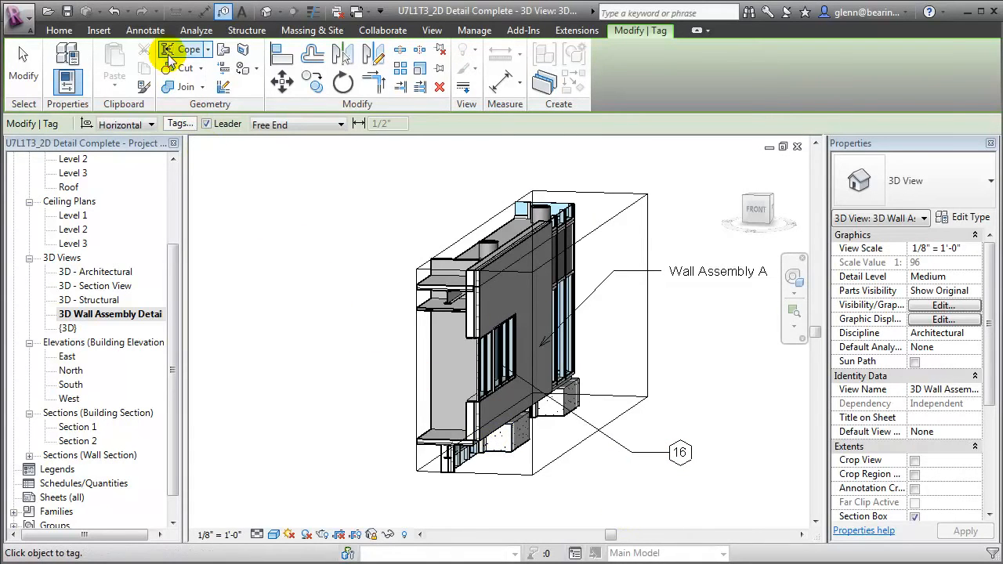
# Place material keynote 07 24 00.A3 at the wall's upper right
pyautogui.click(145, 30)
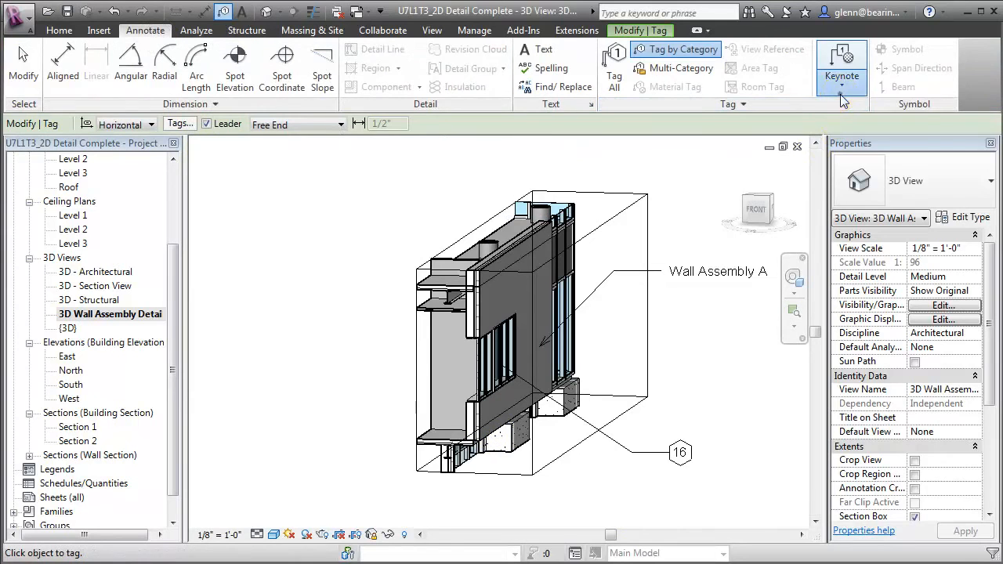
pyautogui.click(842, 65)
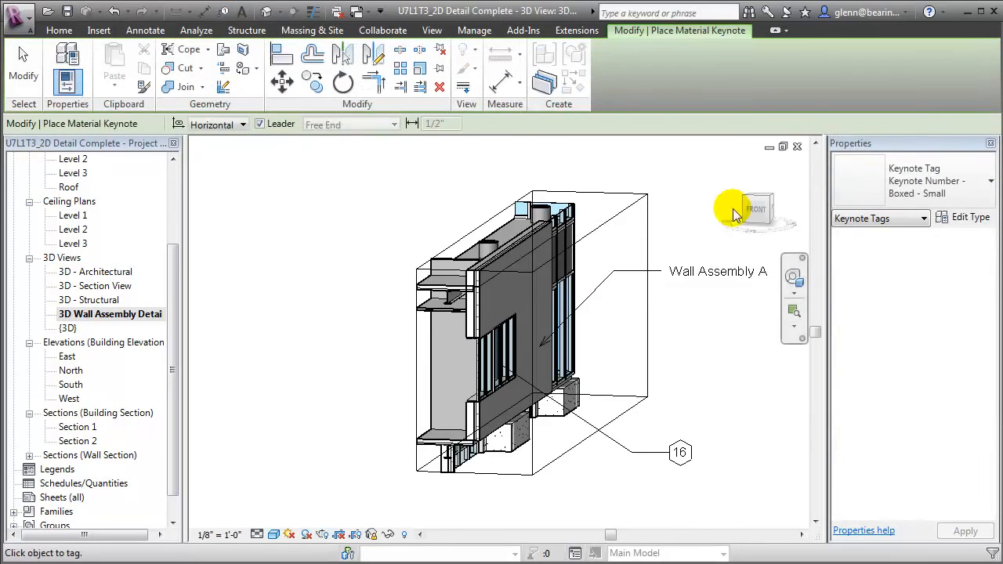
pyautogui.moveTo(546, 293)
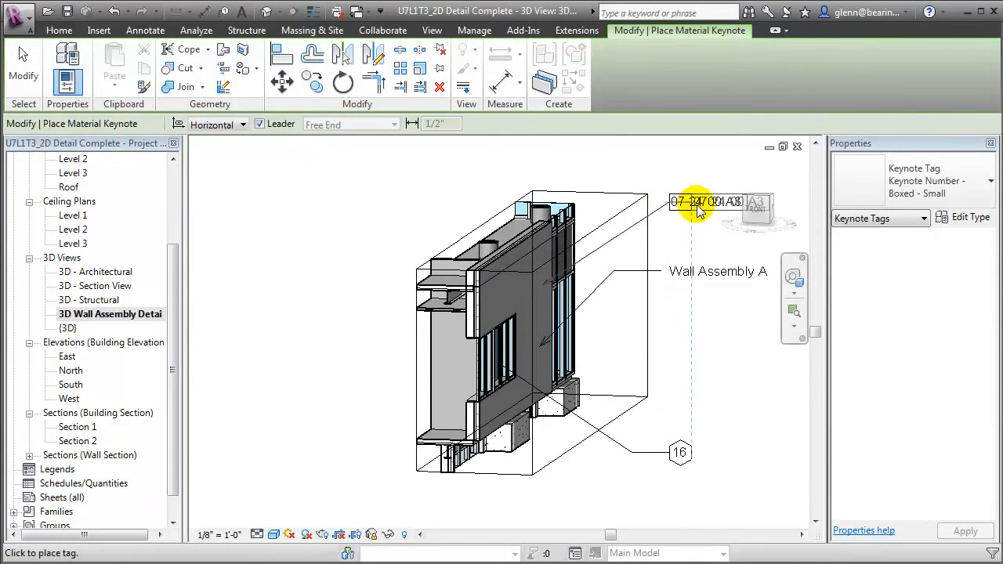
pyautogui.click(698, 207)
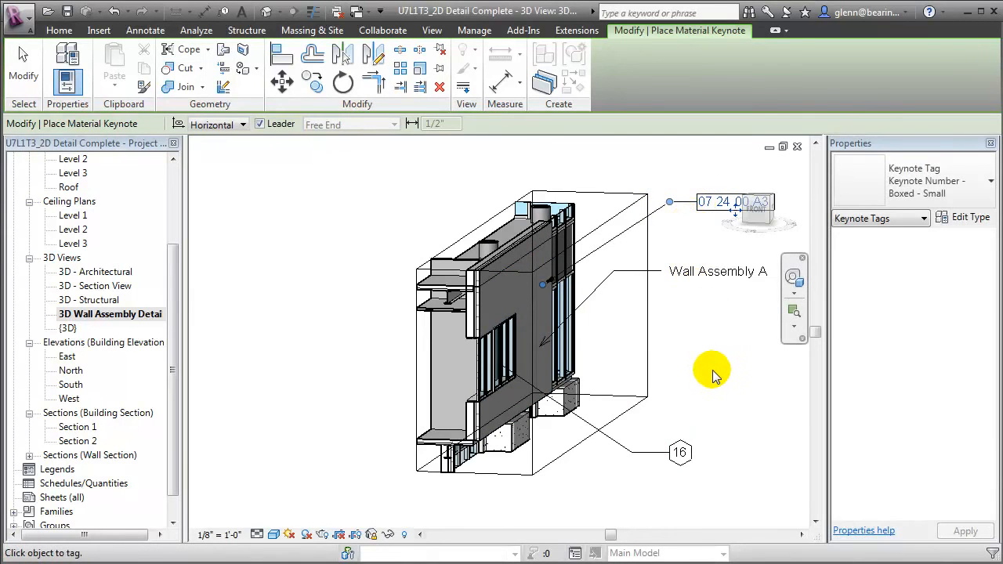
pyautogui.moveTo(714, 382)
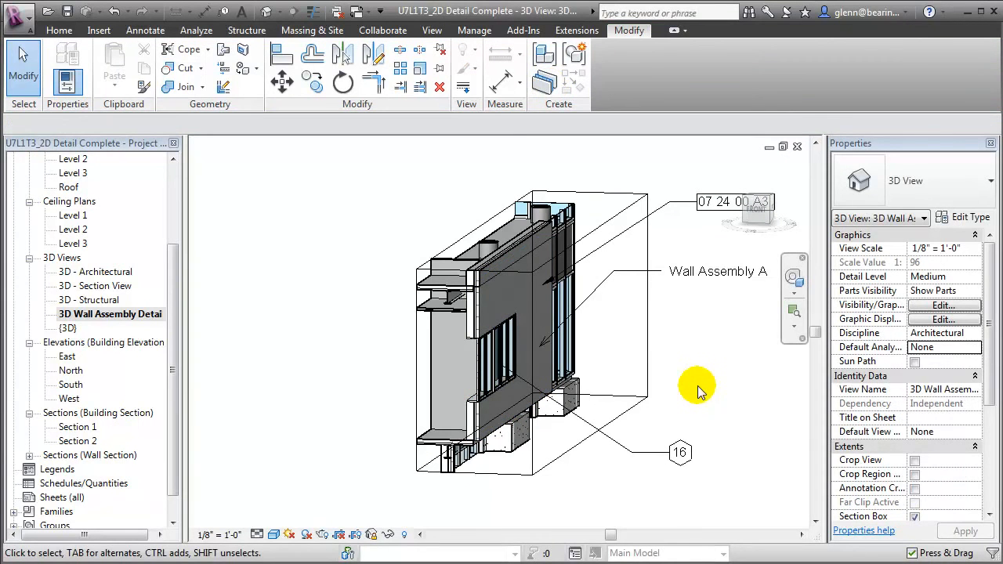
pyautogui.moveTo(922, 303)
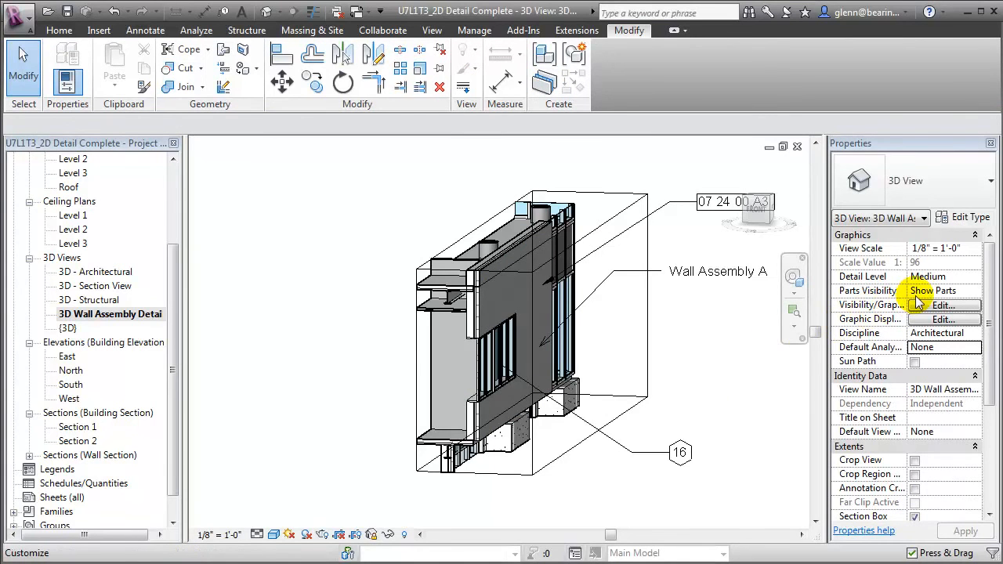
pyautogui.moveTo(981, 298)
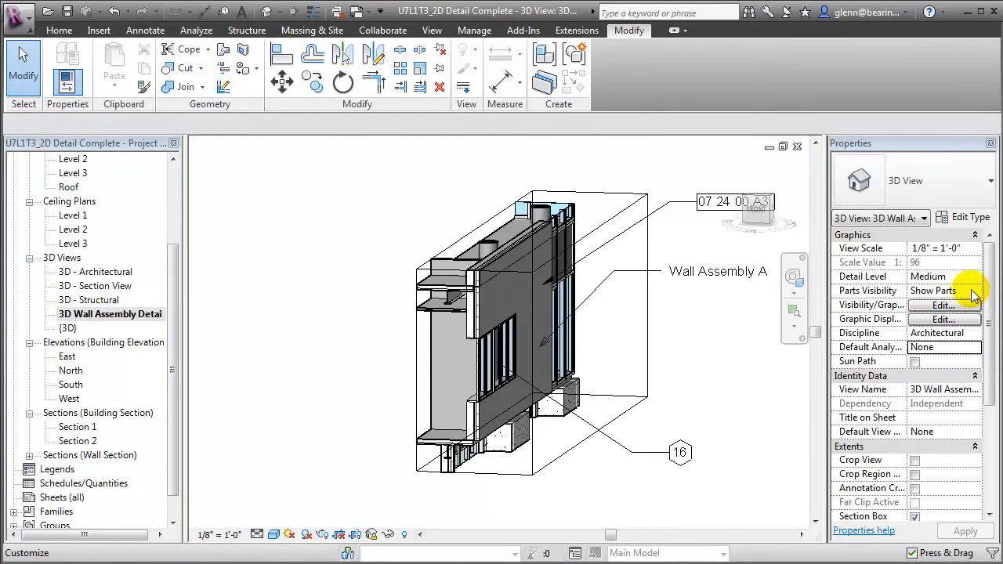
pyautogui.click(975, 290)
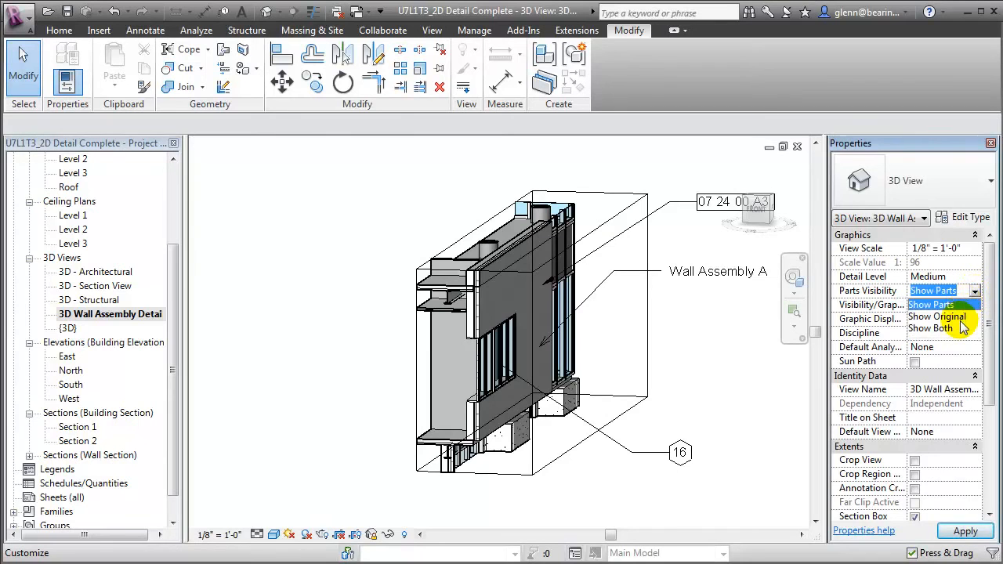
pyautogui.click(931, 304)
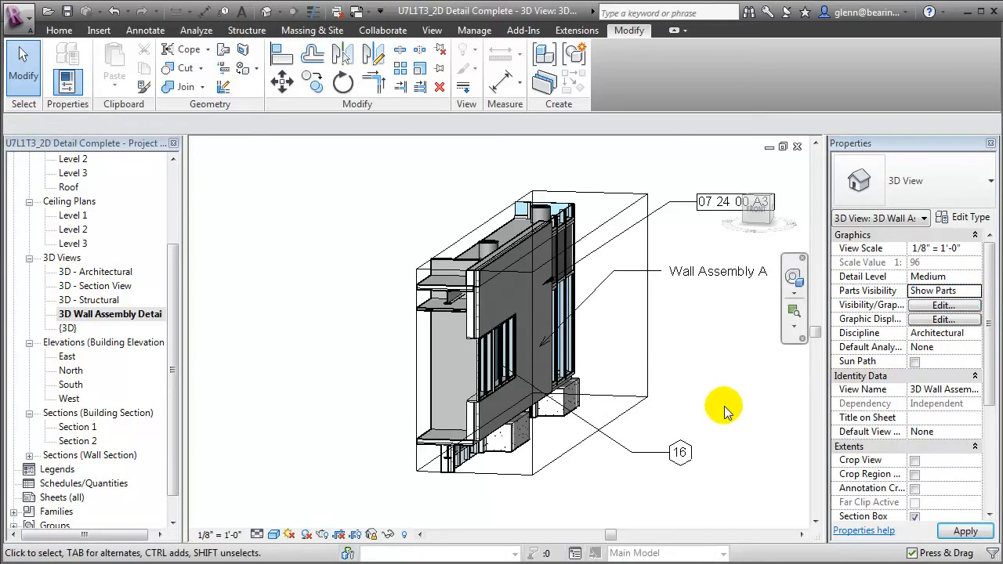
pyautogui.moveTo(715, 410)
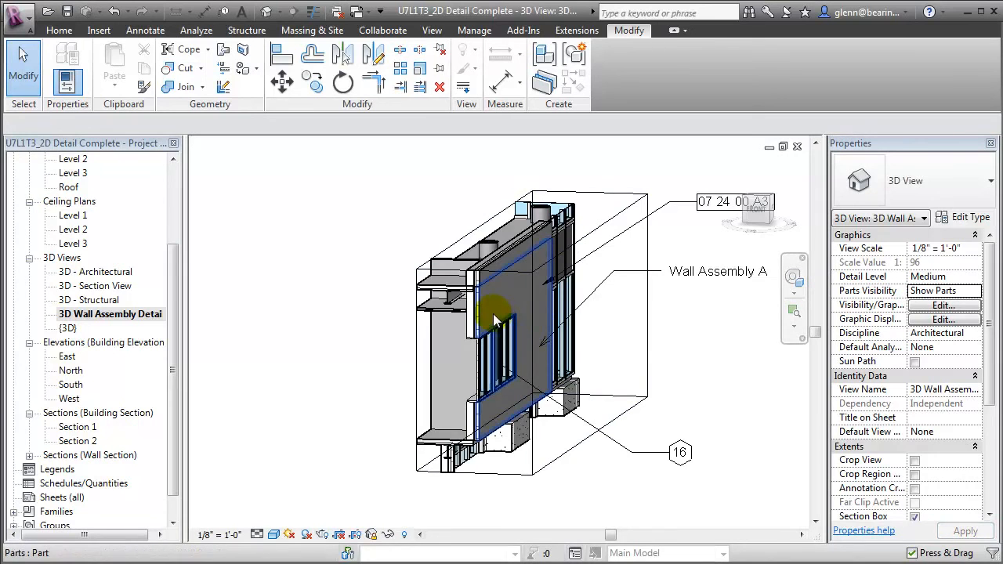
# Stretch the section box grip outward so a wider slice of wall with footings shows
pyautogui.click(495, 320)
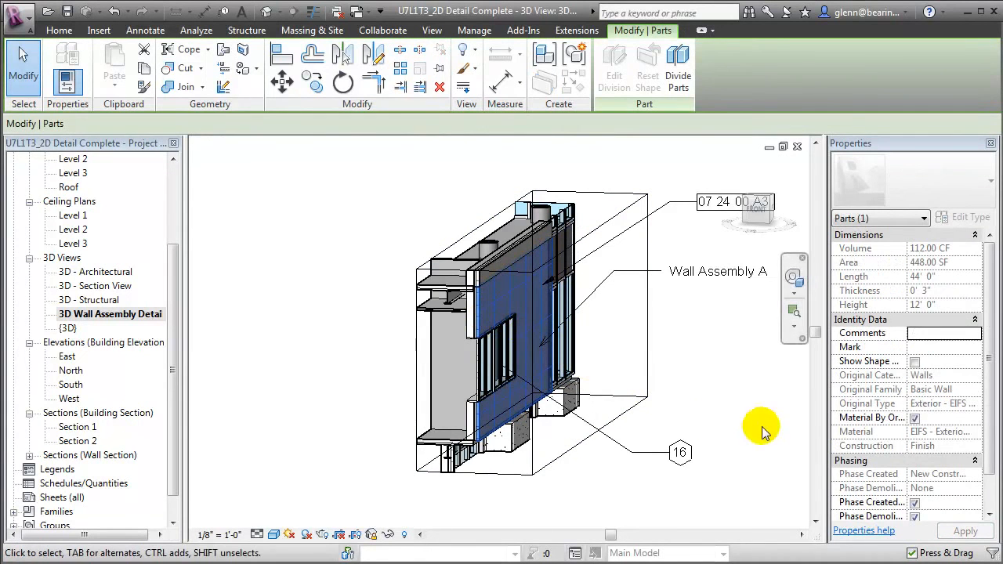
pyautogui.click(916, 360)
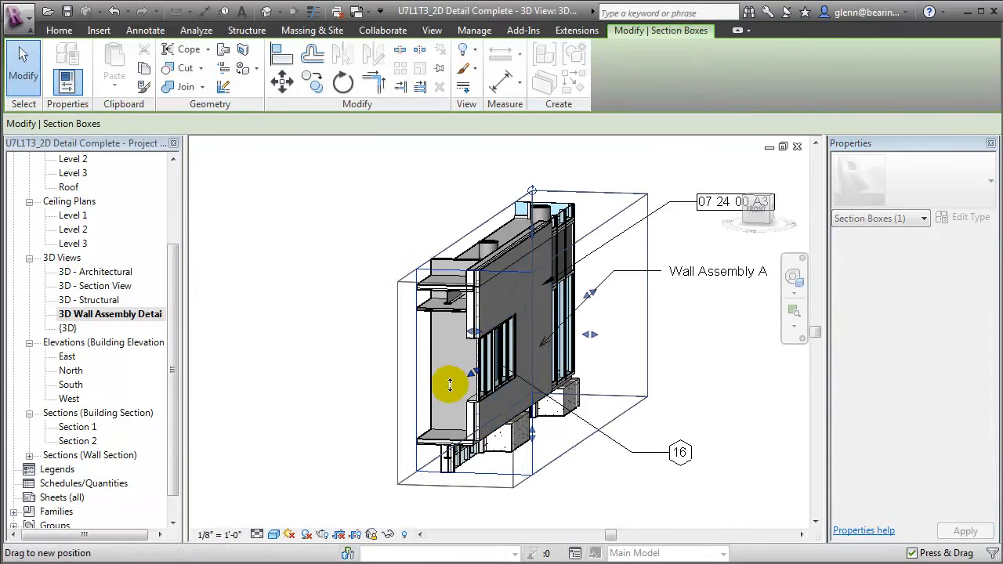
pyautogui.moveTo(450, 385); pyautogui.dragTo(329, 442)
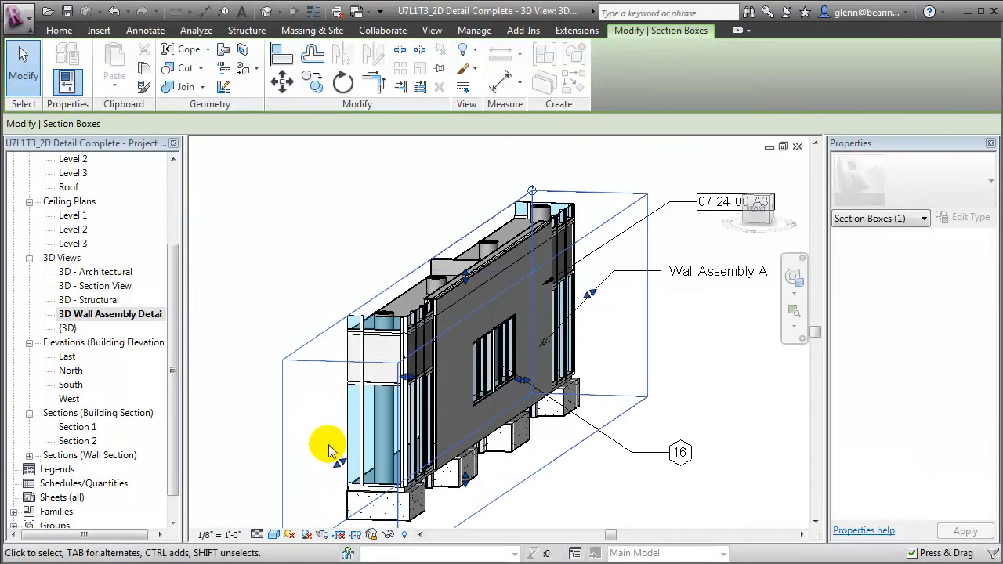
pyautogui.click(439, 401)
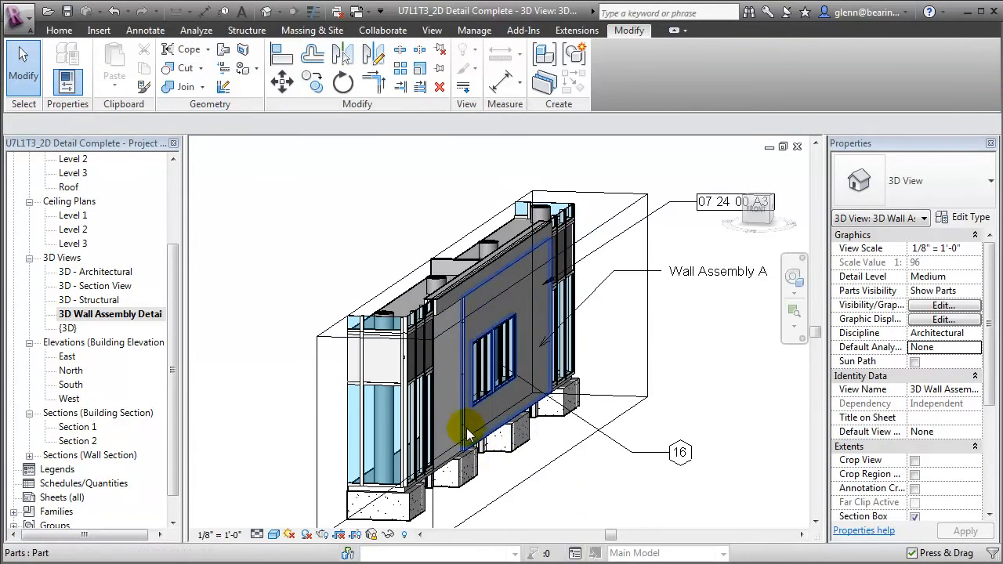
# Pull the outer EIFS finish part back to expose the wall layer behind it
pyautogui.click(467, 431)
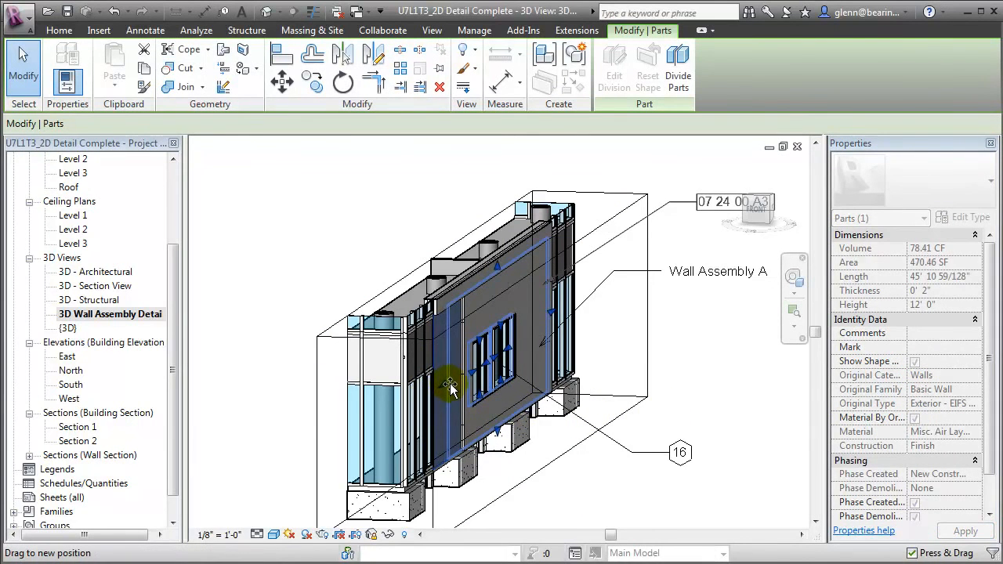
pyautogui.click(603, 510)
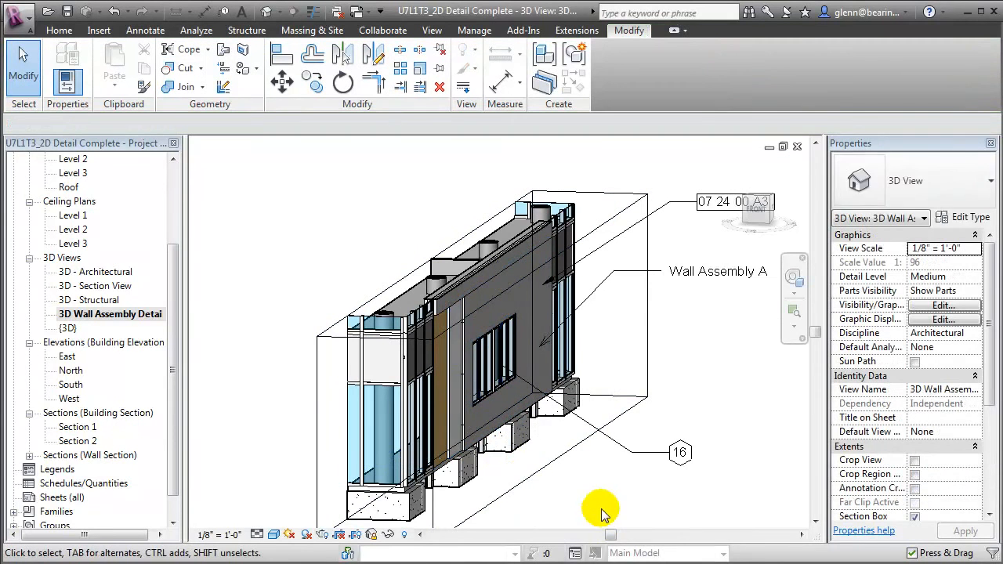
pyautogui.moveTo(307, 464)
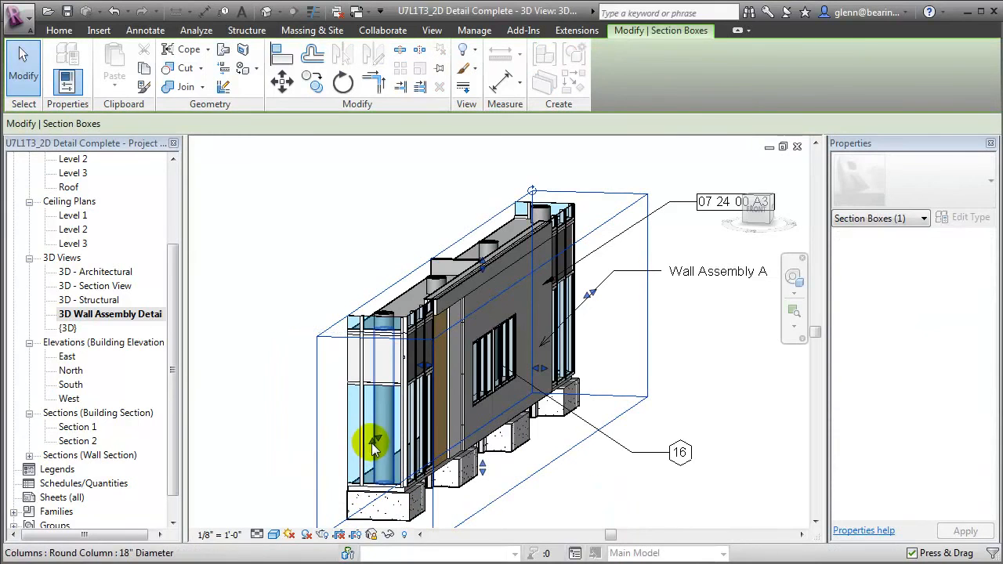
# Pull the section box in past the corner columns and zoom on the exposed wall layers
pyautogui.moveTo(373, 447); pyautogui.dragTo(408, 400)
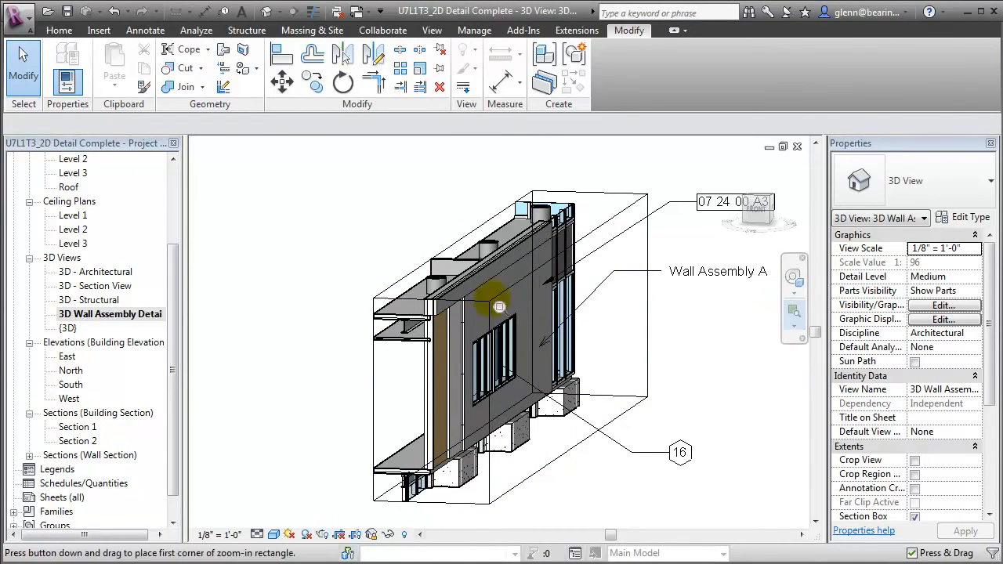
pyautogui.moveTo(498, 306); pyautogui.dragTo(667, 521)
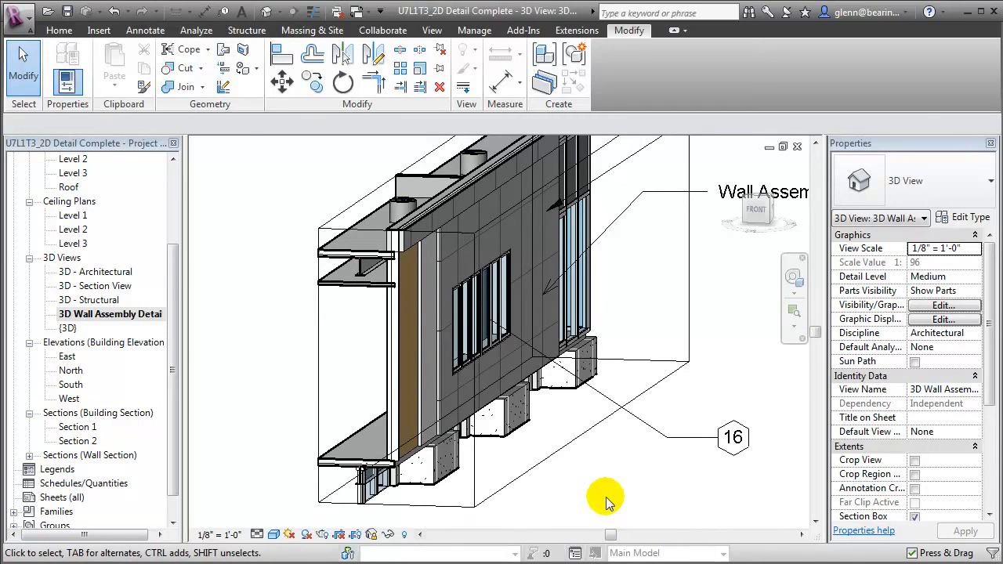
# Start a Material Keynote from the Annotate commands
pyautogui.click(53, 32)
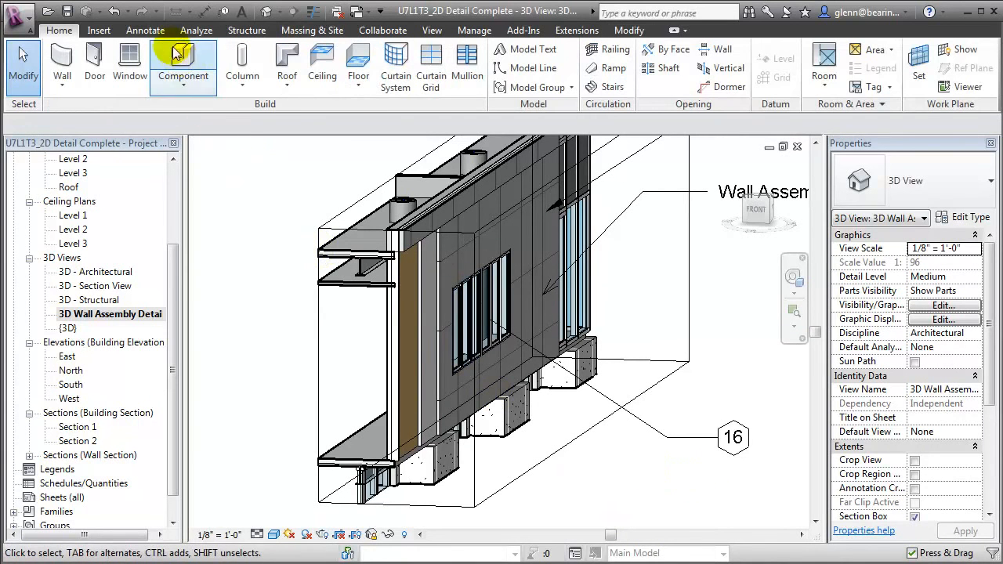
pyautogui.click(144, 30)
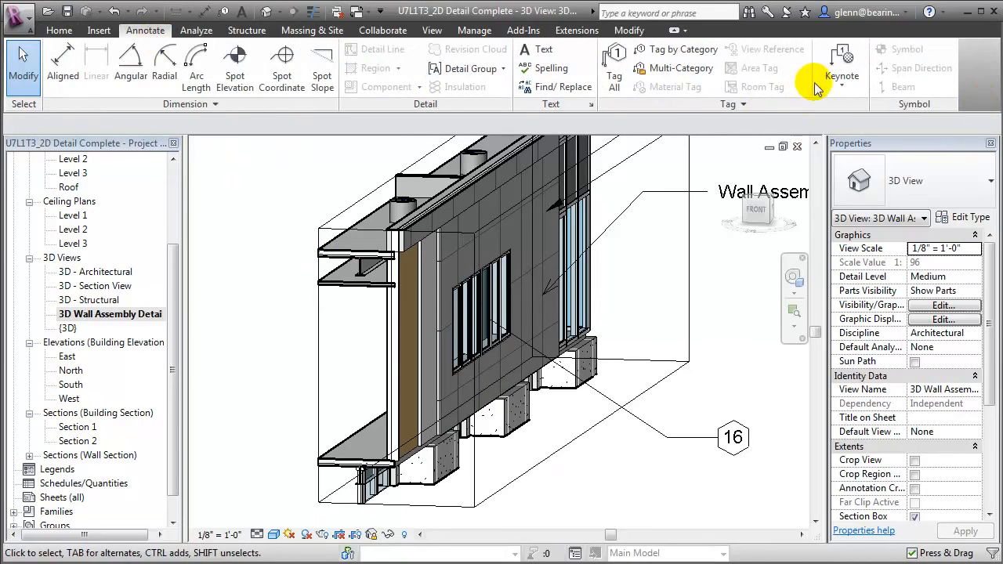
pyautogui.click(842, 66)
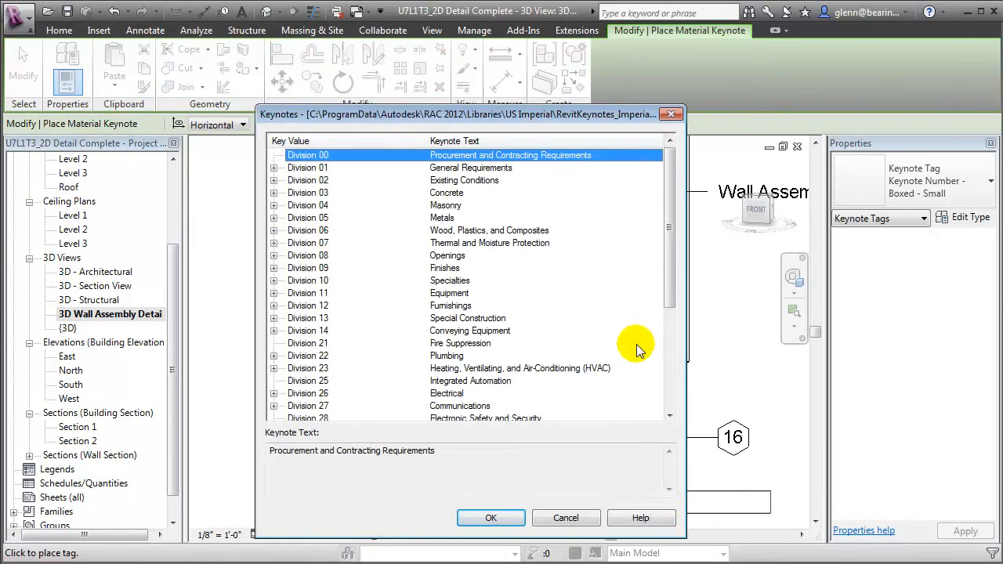
# Choose keynote 05 41 00.A4 3-1/2" Metal Stud under Division 05 Metals and confirm
pyautogui.click(307, 216)
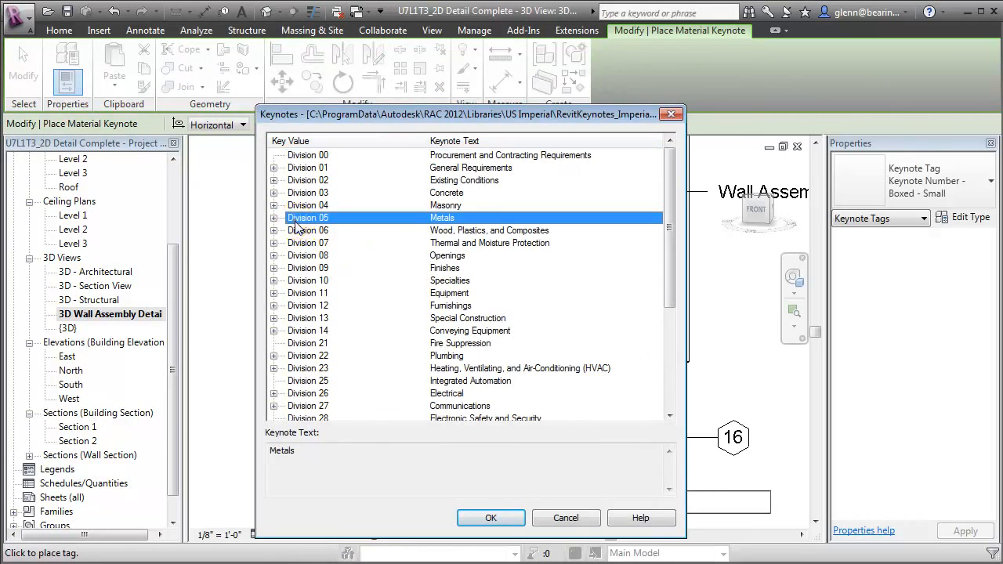
pyautogui.click(273, 218)
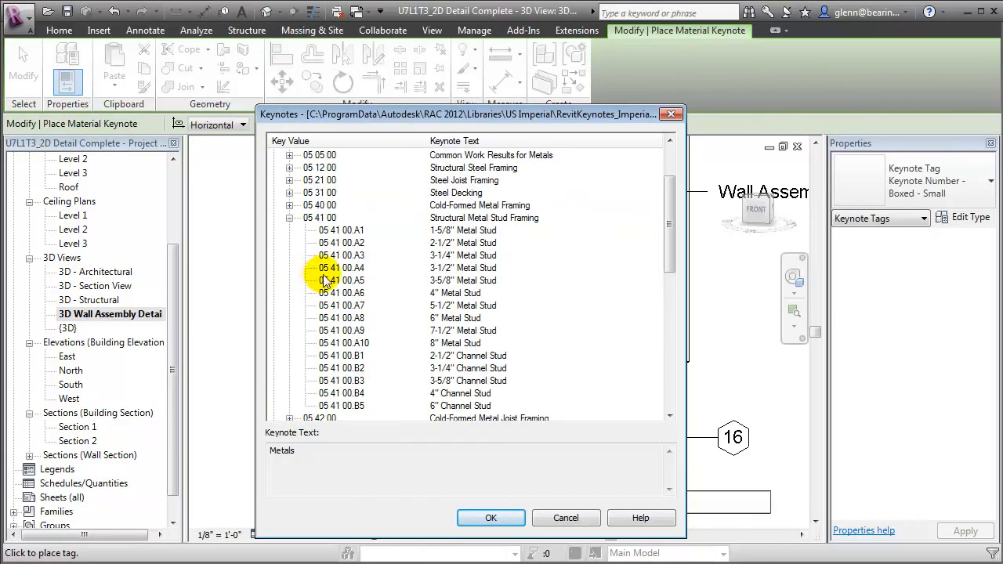
pyautogui.click(342, 267)
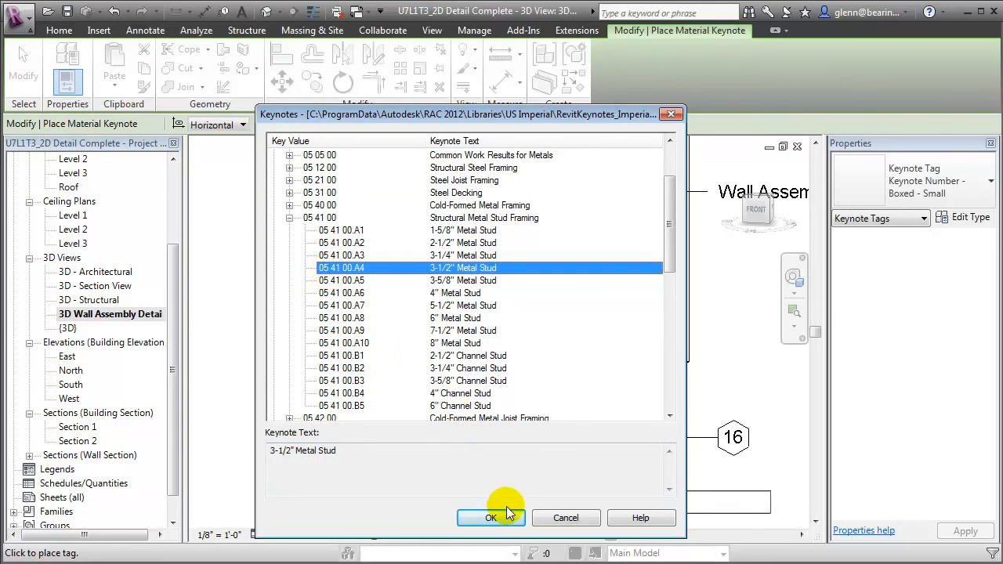
pyautogui.click(491, 517)
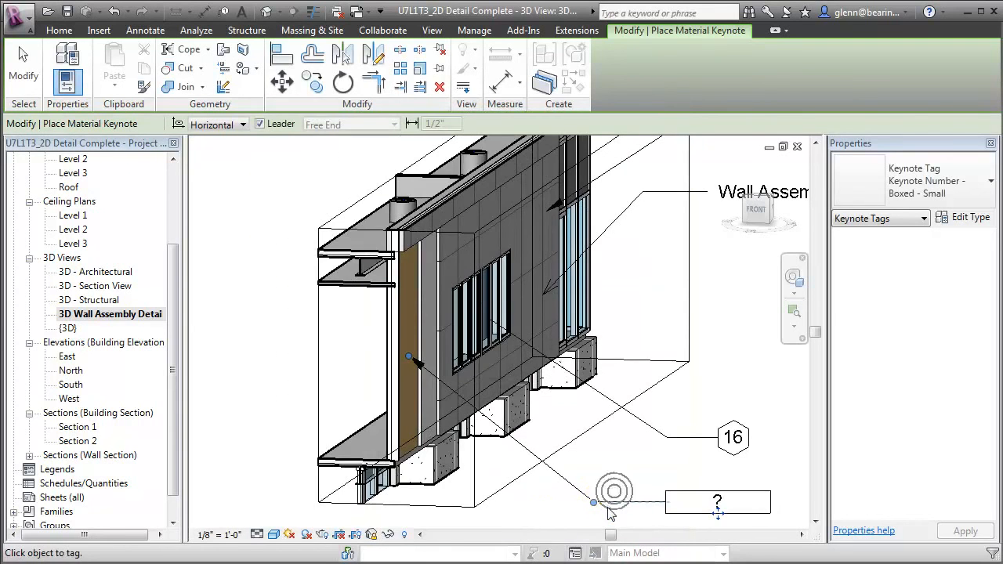